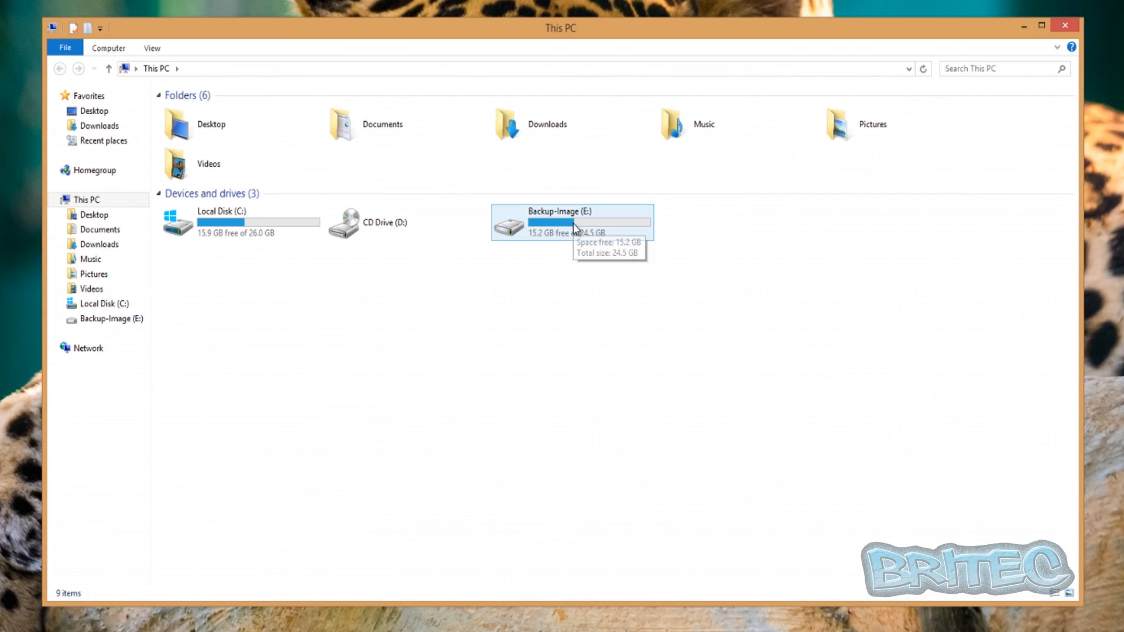
mouse_move(556, 238)
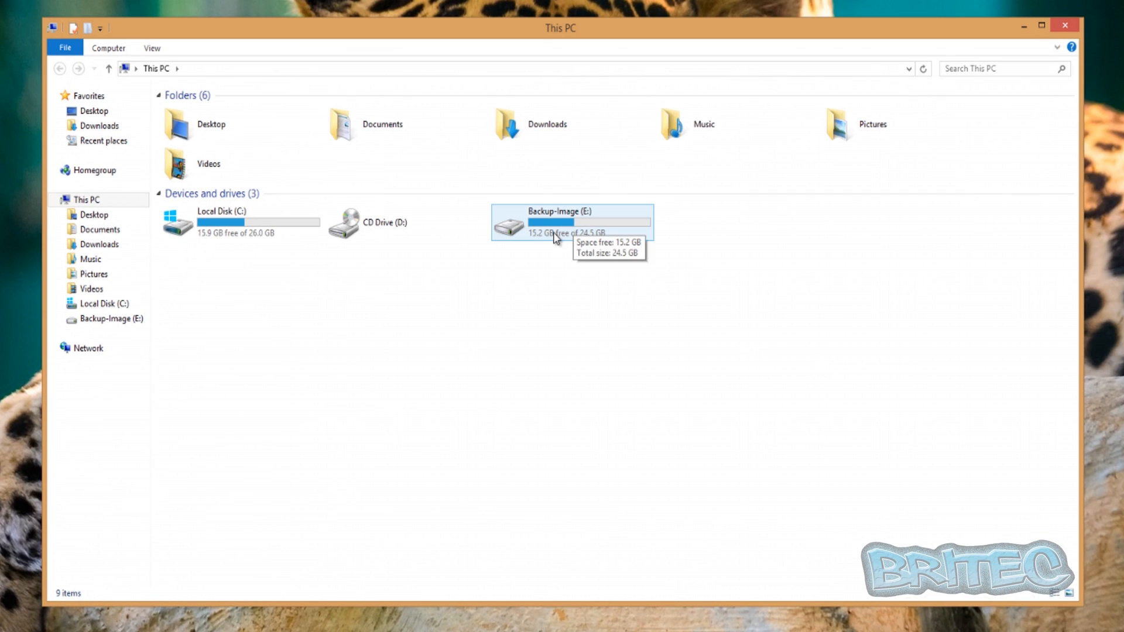
mouse_move(558, 234)
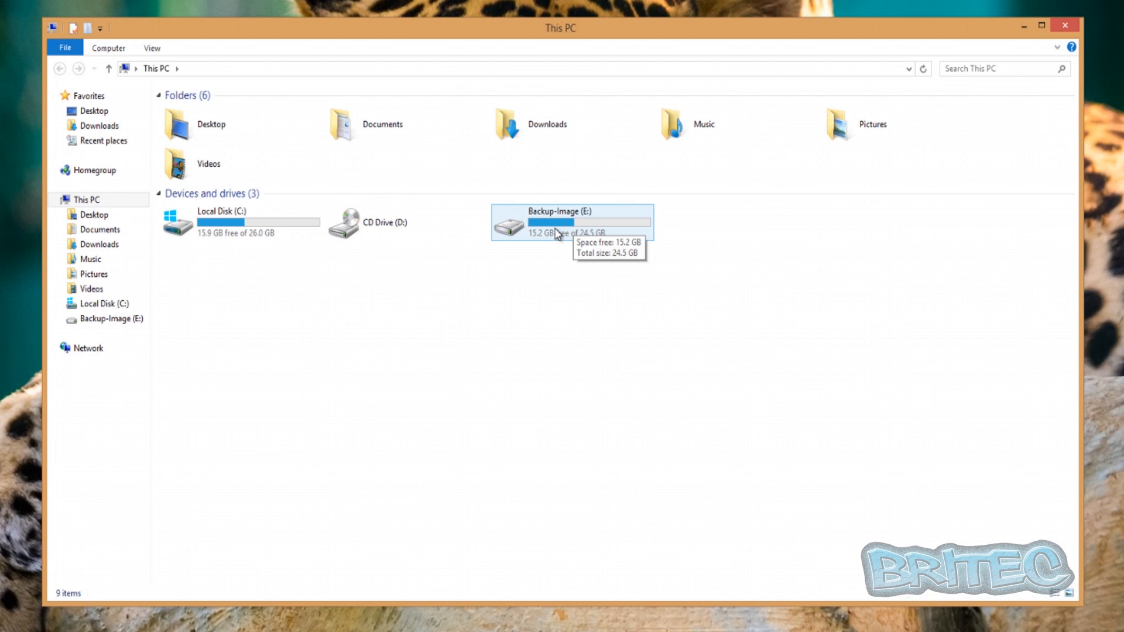
Enter the Backup-Image (E:) drive and its WindowsImageBackup folder, granting access
click(240, 221)
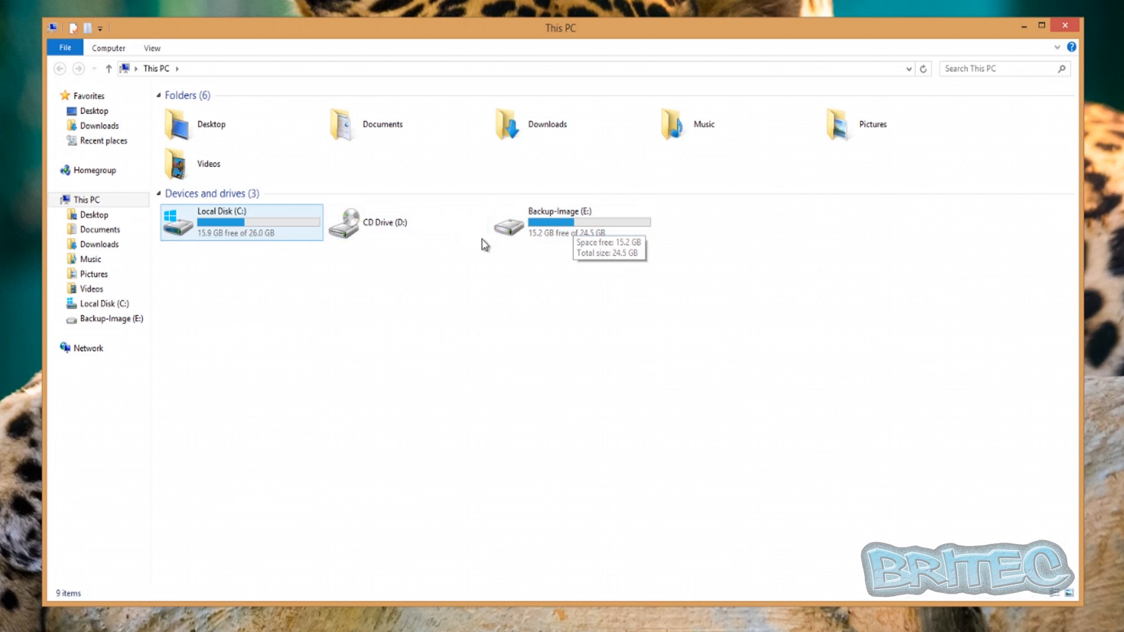
click(569, 222)
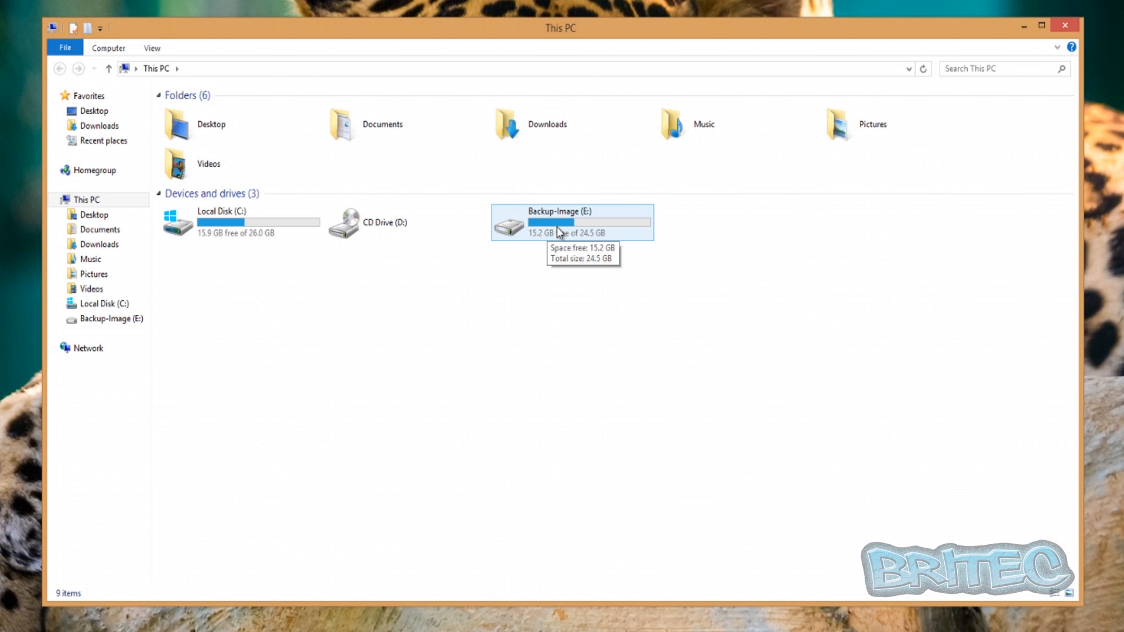
double_click(572, 222)
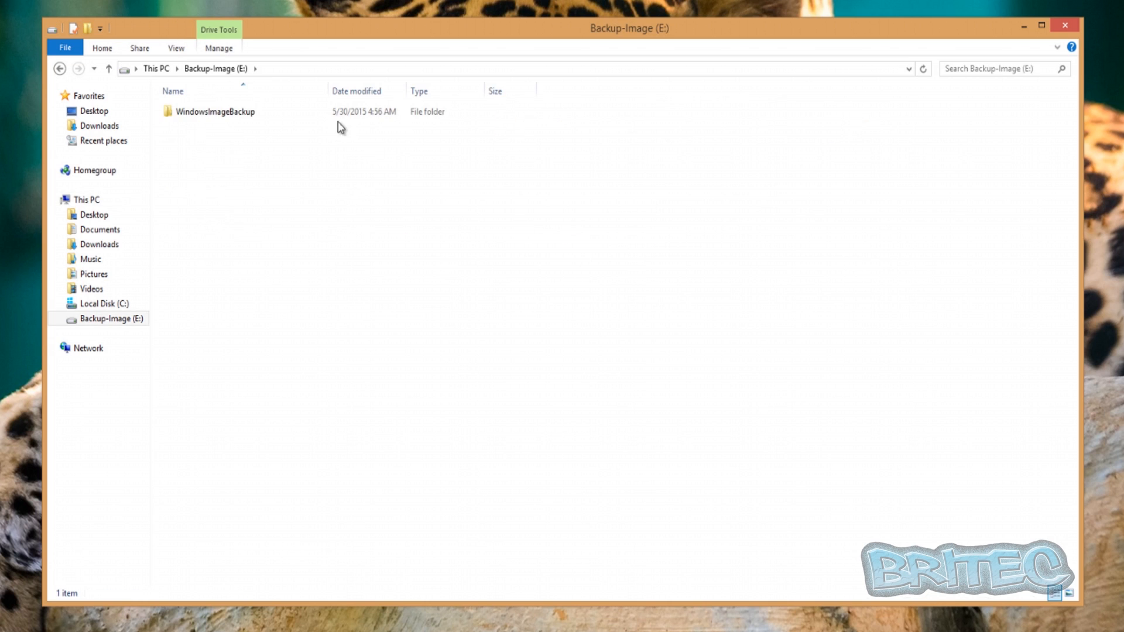
double_click(218, 112)
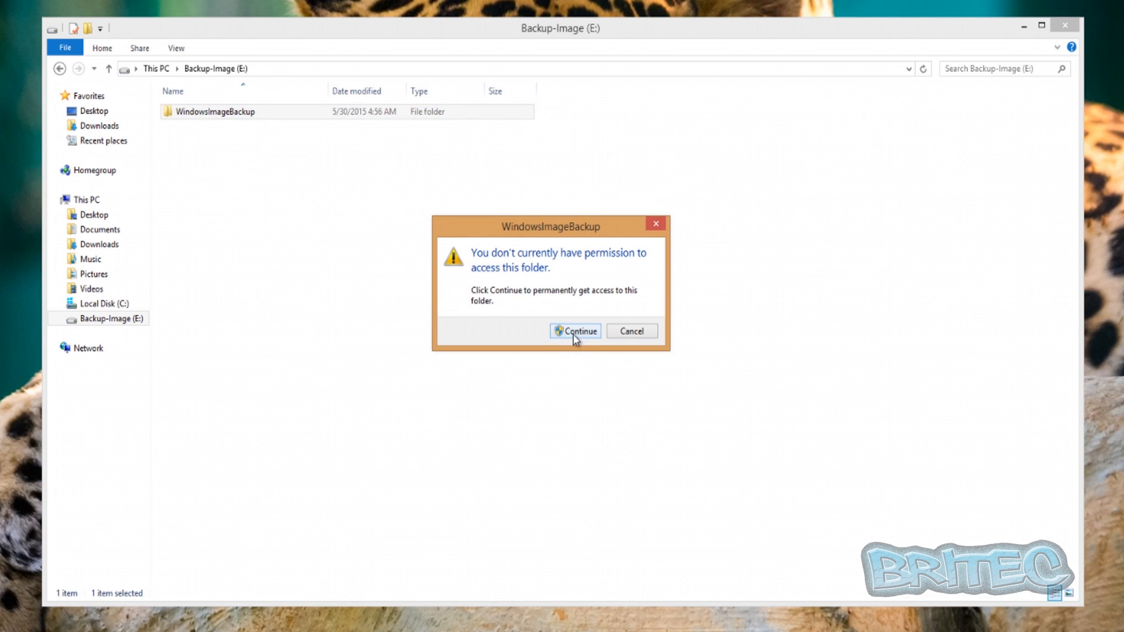
click(575, 330)
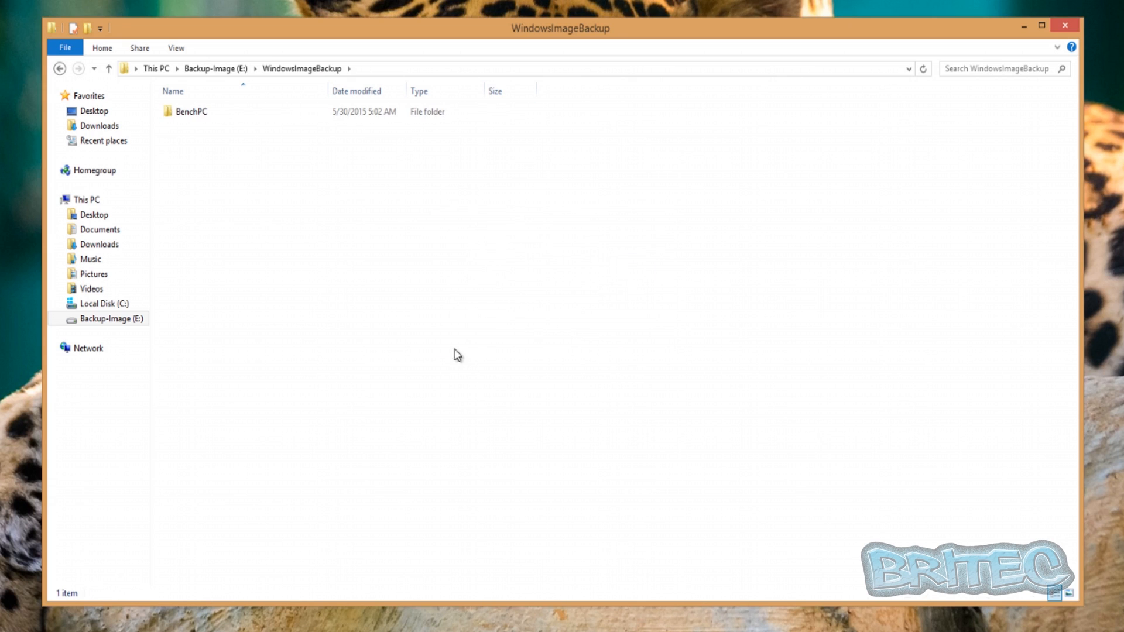
double_click(191, 111)
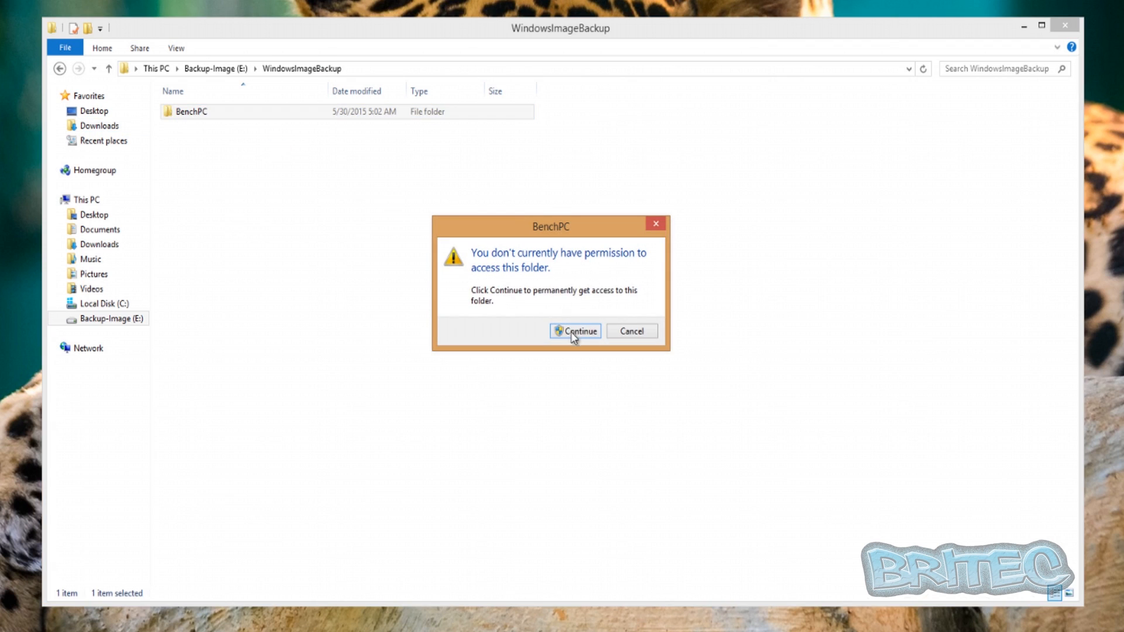
click(575, 330)
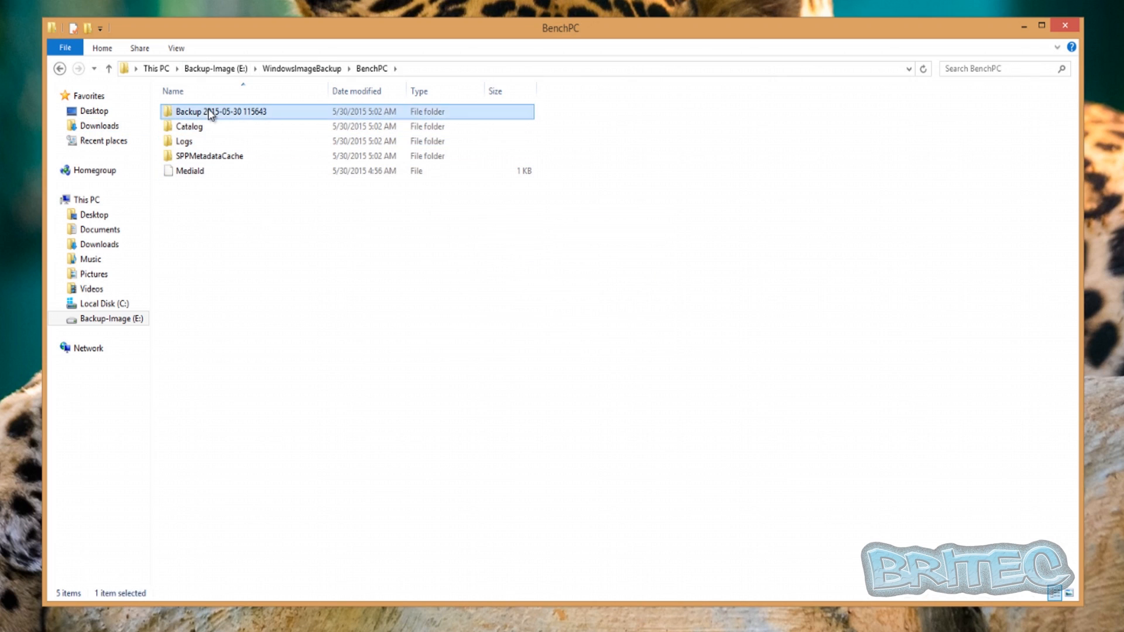
double_click(222, 111)
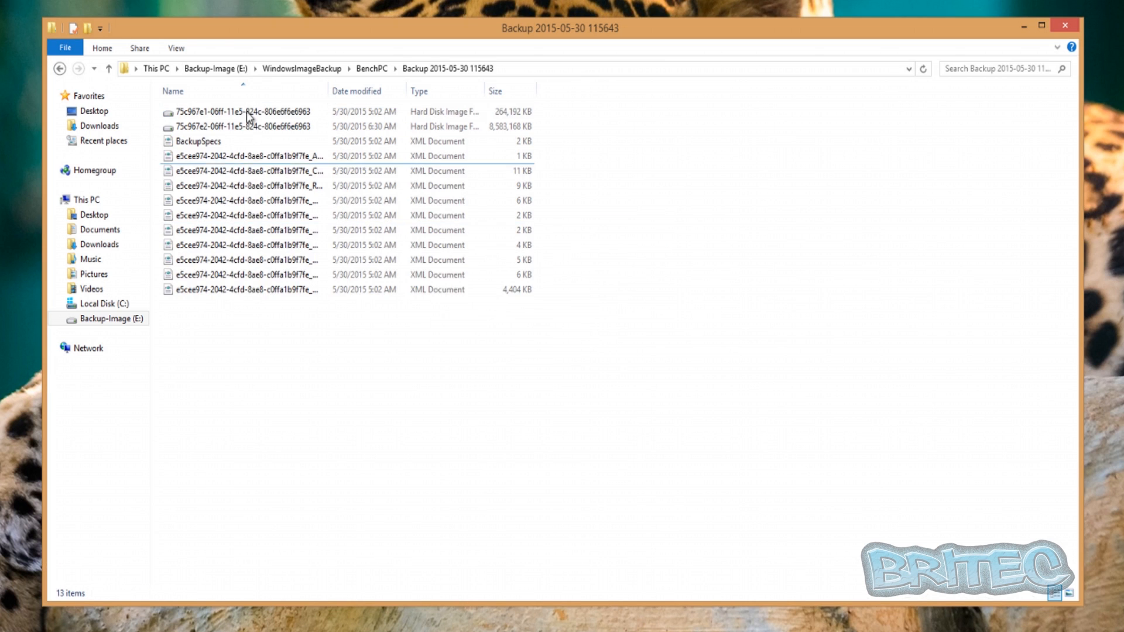
click(247, 259)
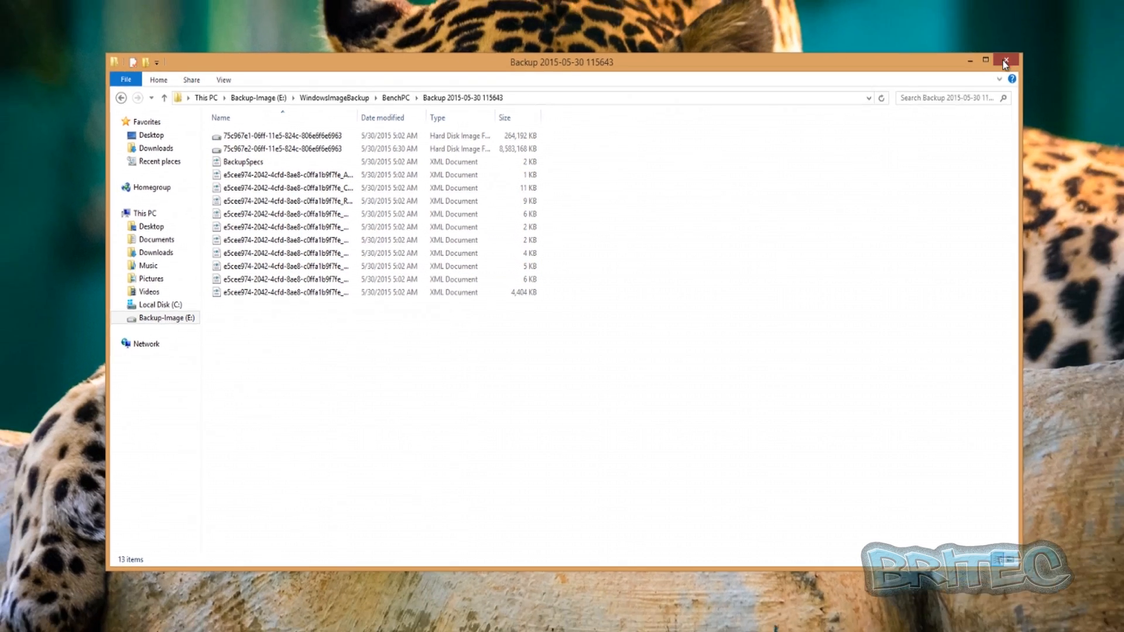
Close the Explorer window and launch Disk Management from the Start button's tools list
click(1005, 61)
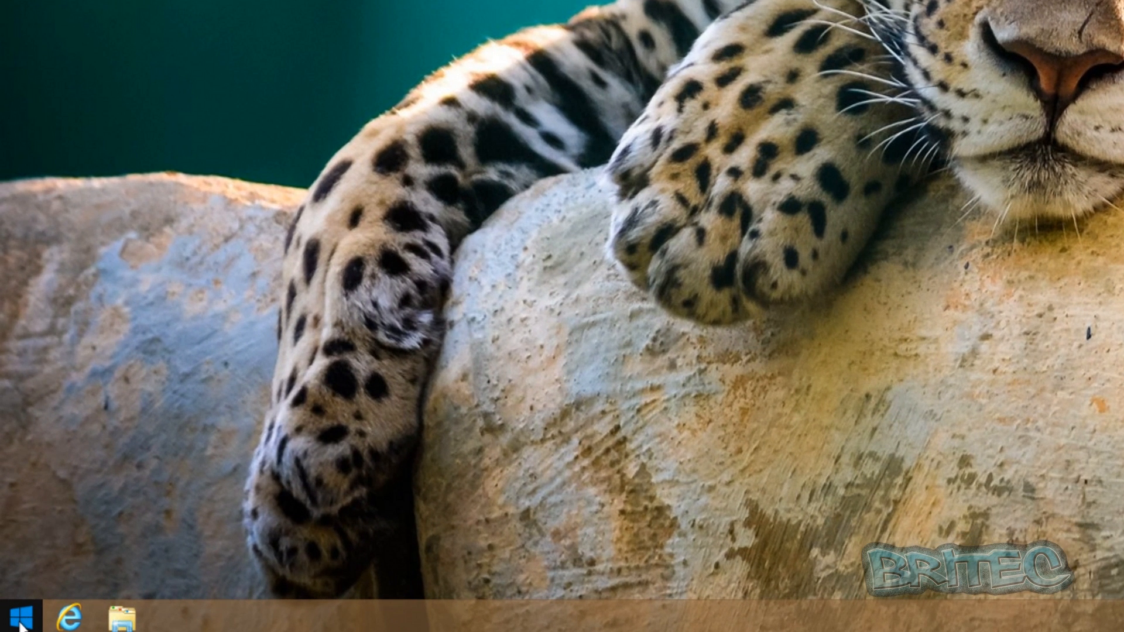
right_click(14, 613)
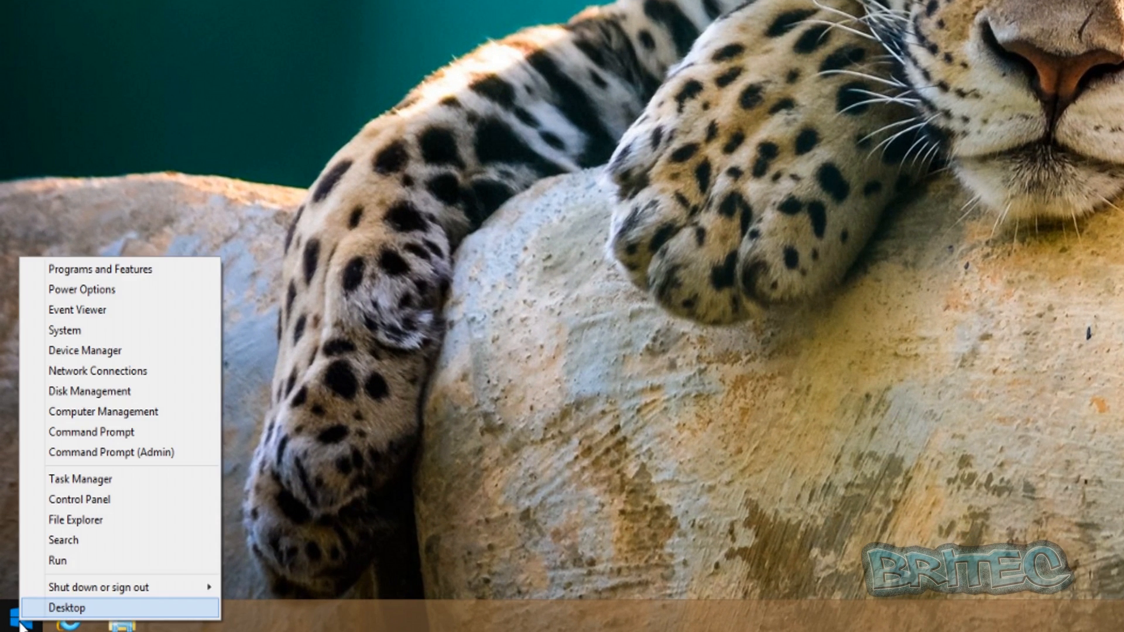
mouse_move(112, 392)
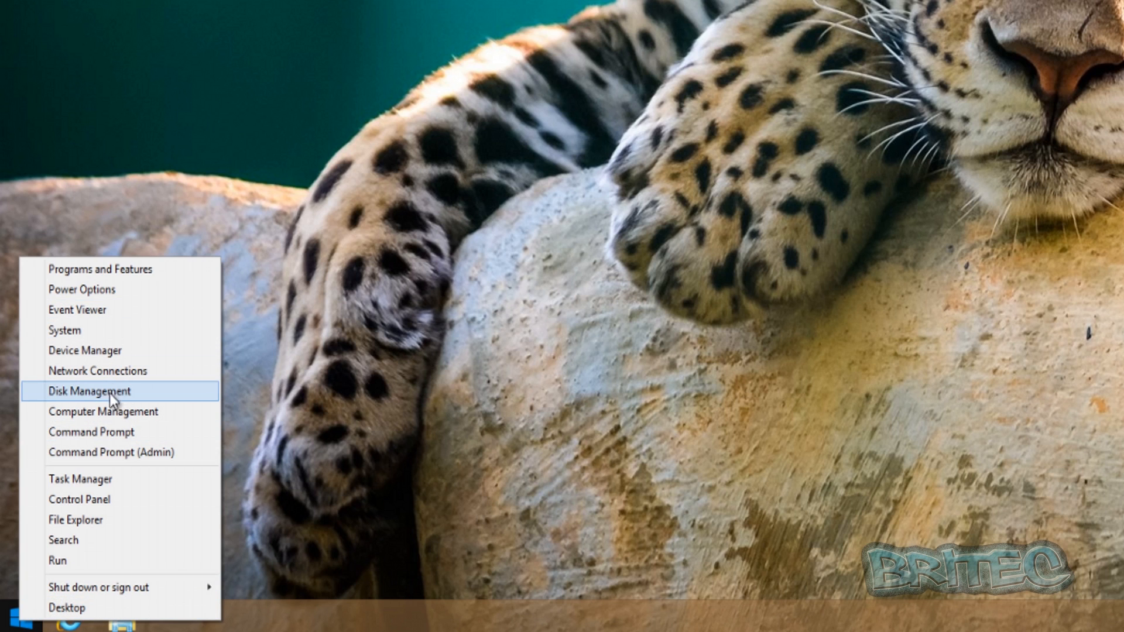
mouse_move(71, 400)
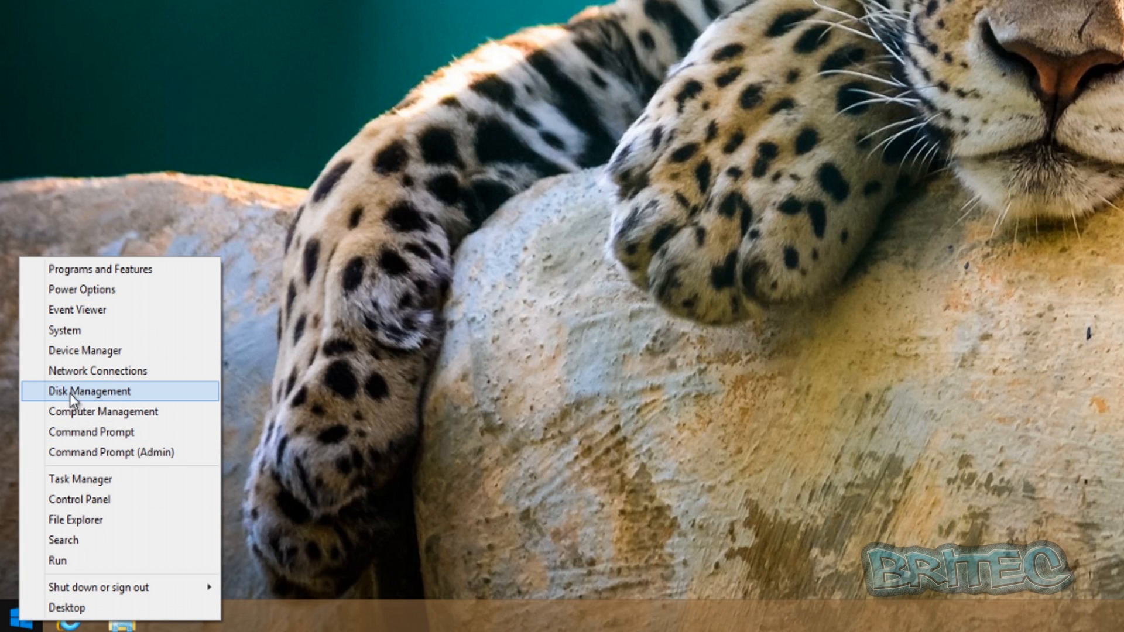
click(89, 390)
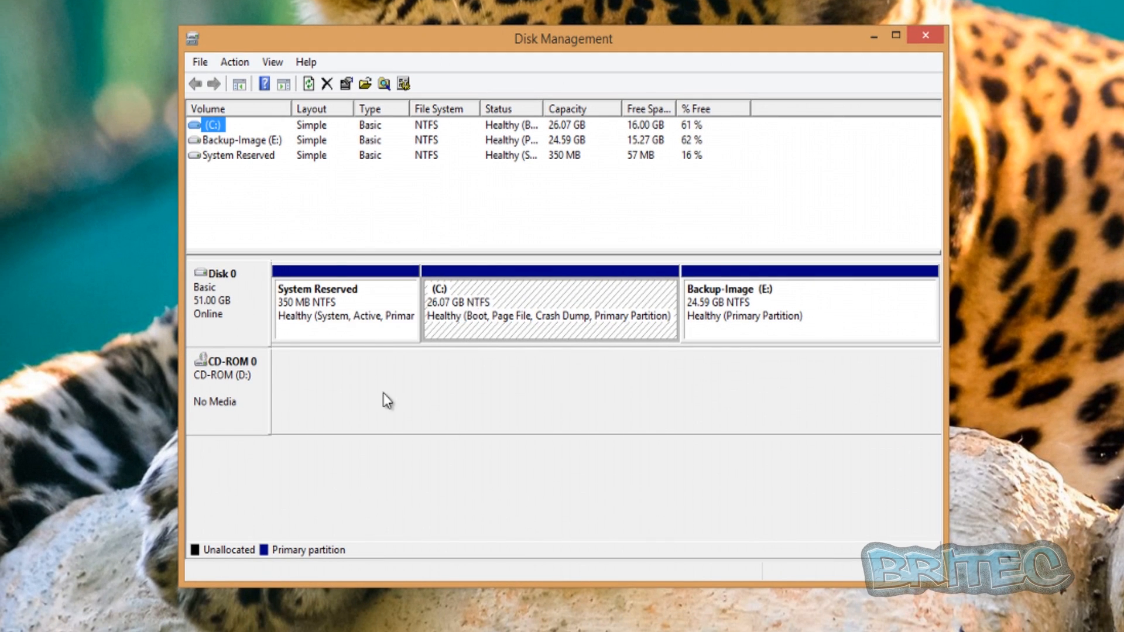
mouse_move(538, 341)
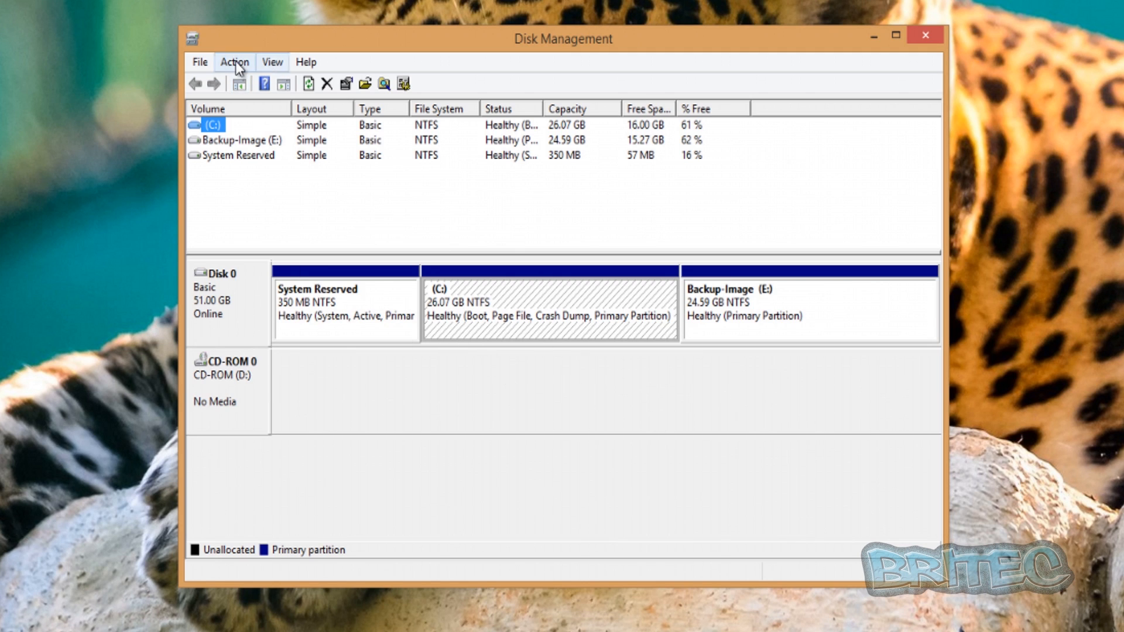
Choose Attach VHD from the Action menu
click(234, 62)
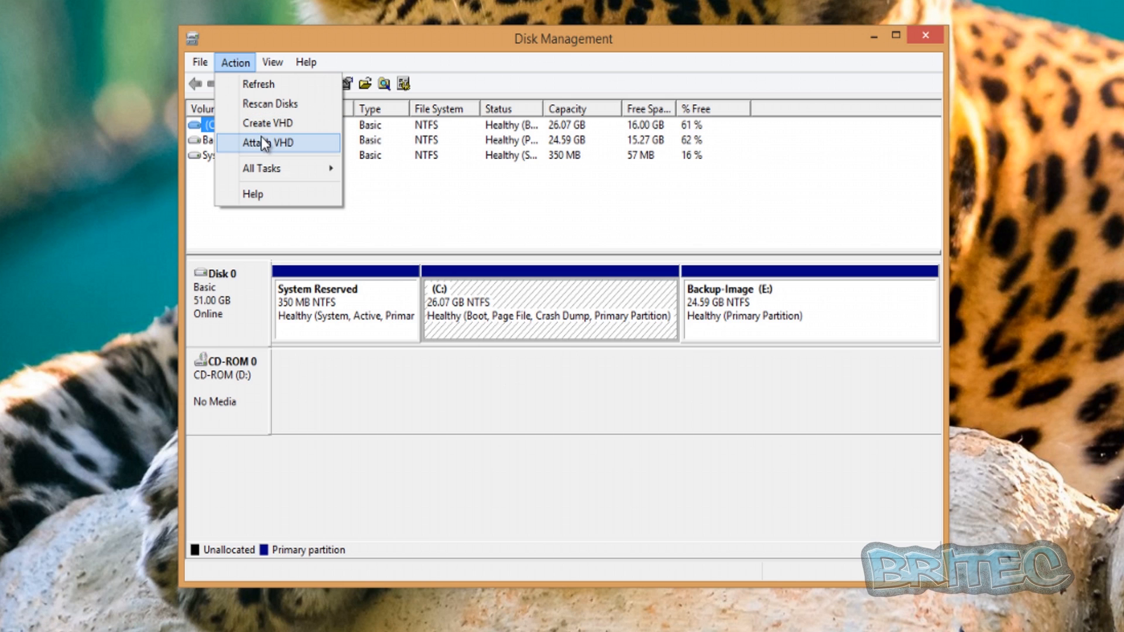
click(266, 142)
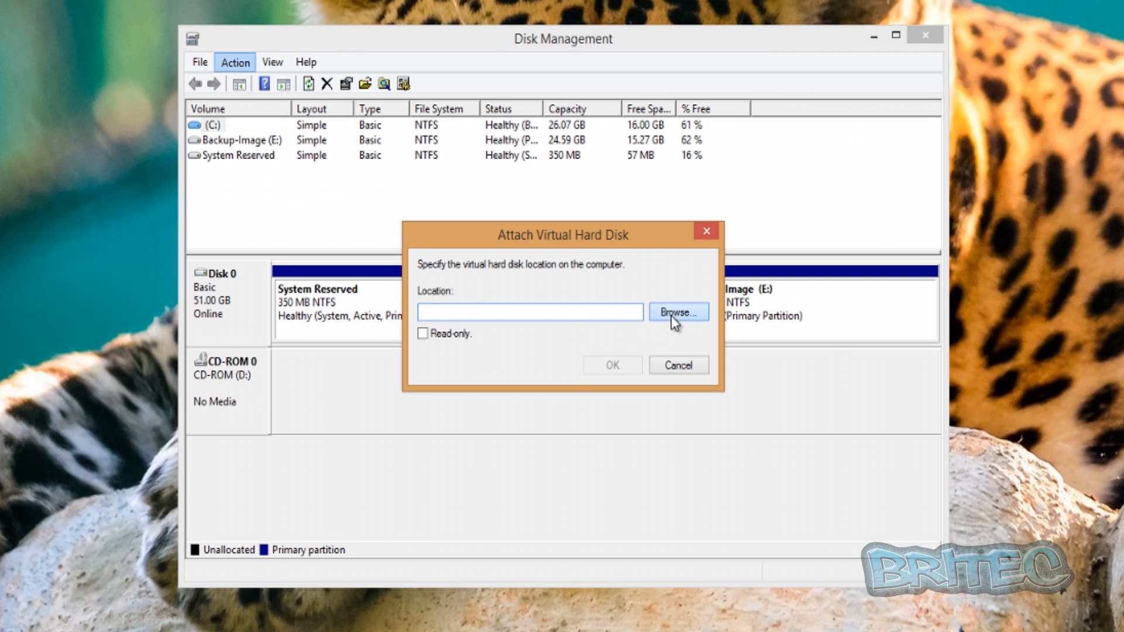
Browse to the larger 8,583,168 KB .vhdx image and attach it as Disk 1
click(677, 311)
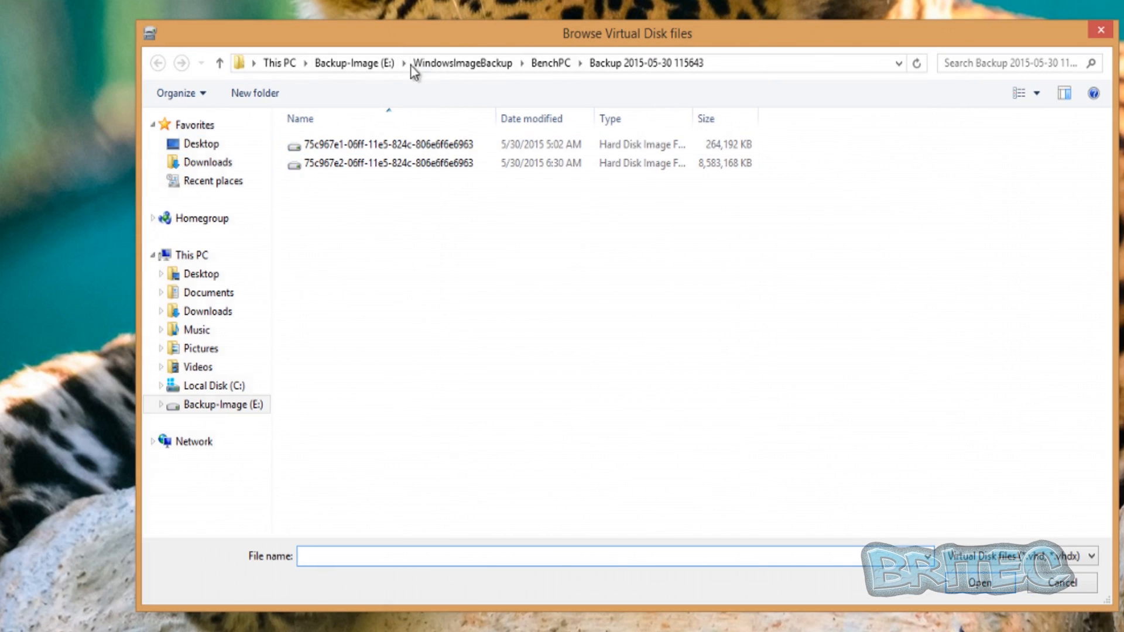
click(354, 64)
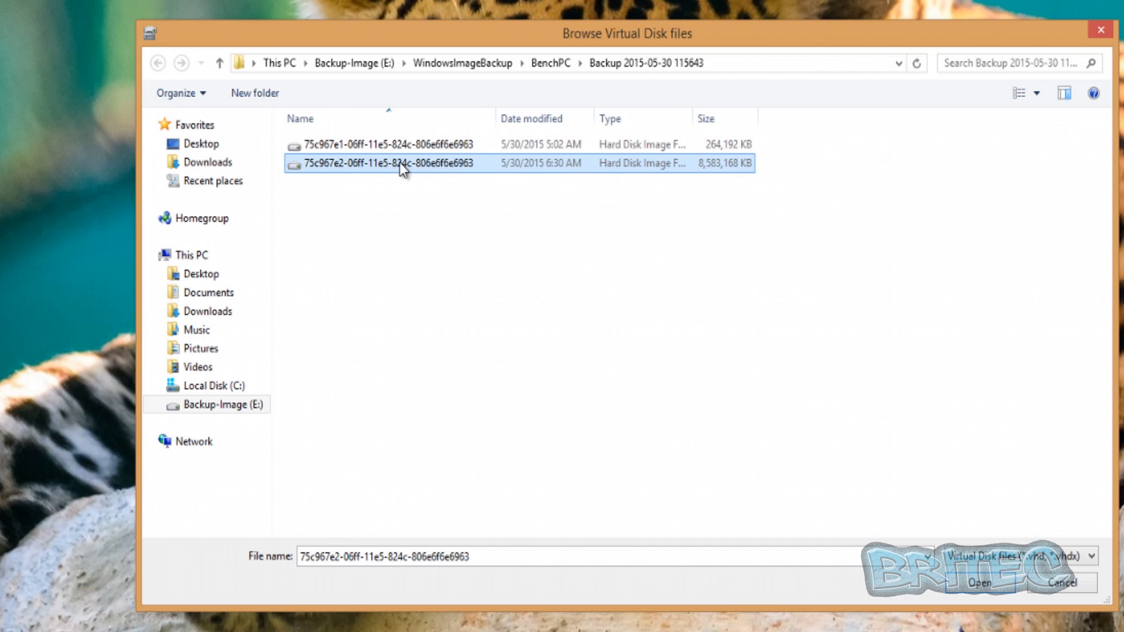
mouse_move(404, 164)
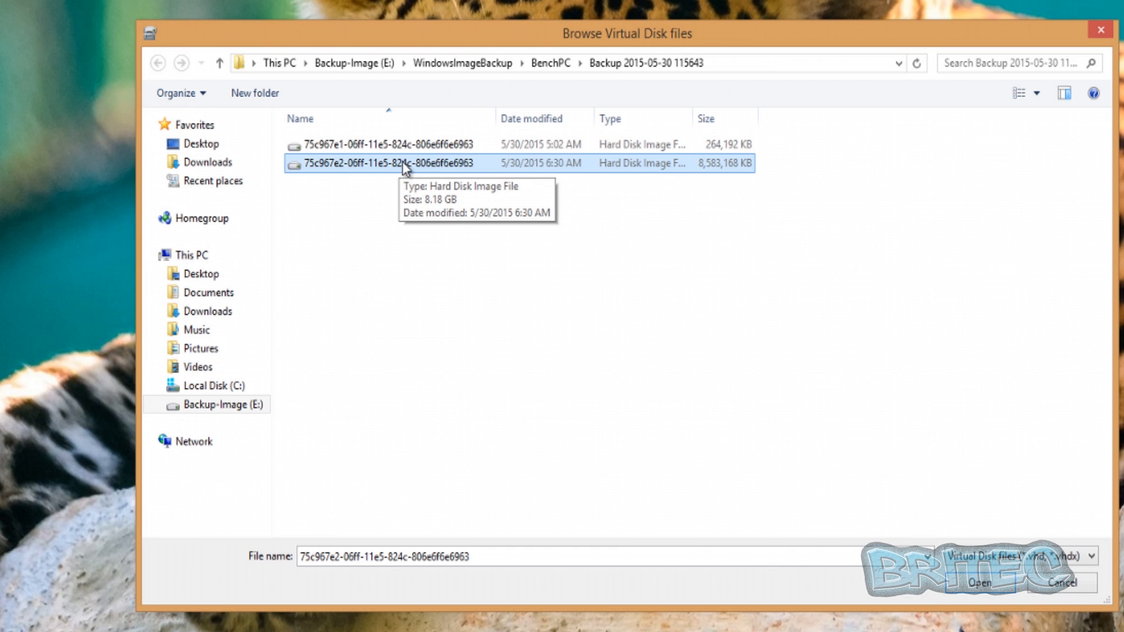
click(978, 583)
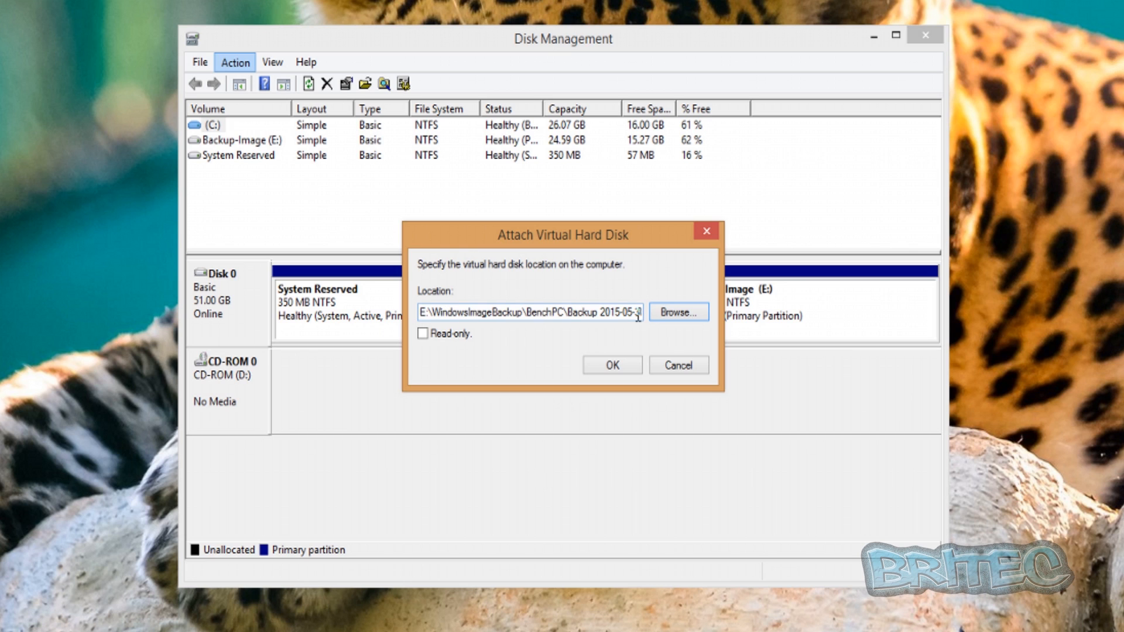
click(610, 365)
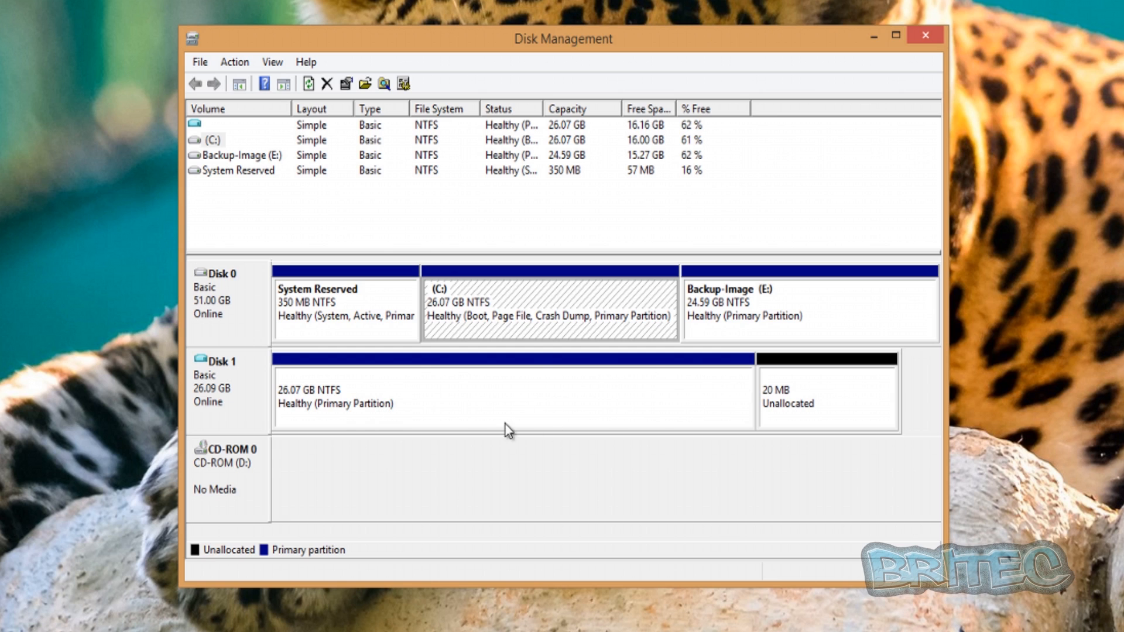
mouse_move(368, 398)
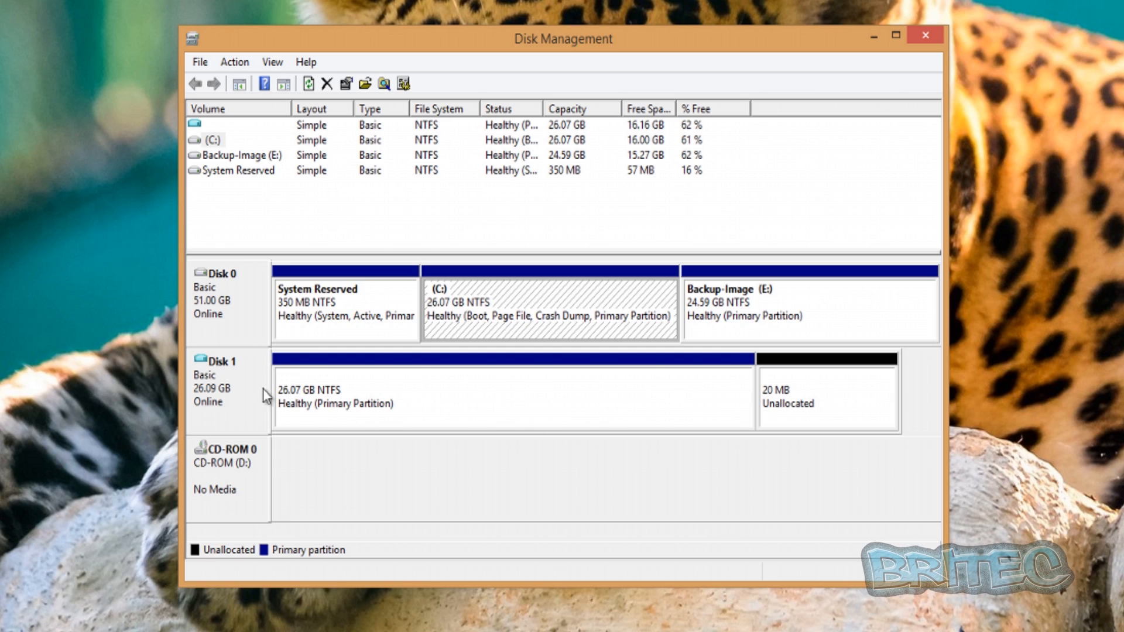
mouse_move(330, 399)
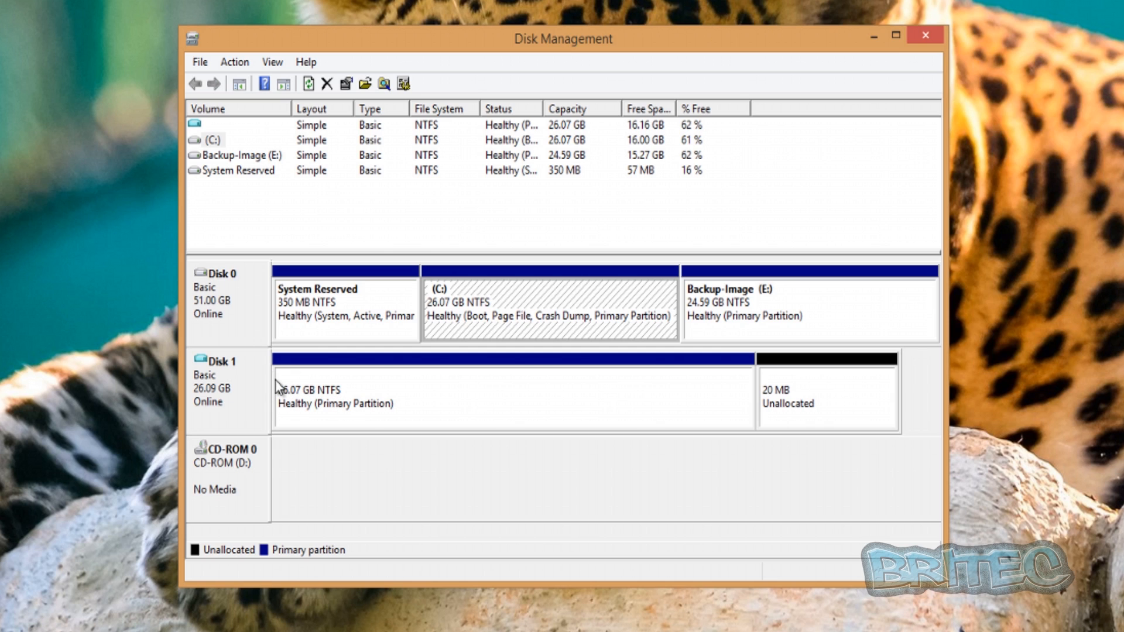
mouse_move(376, 398)
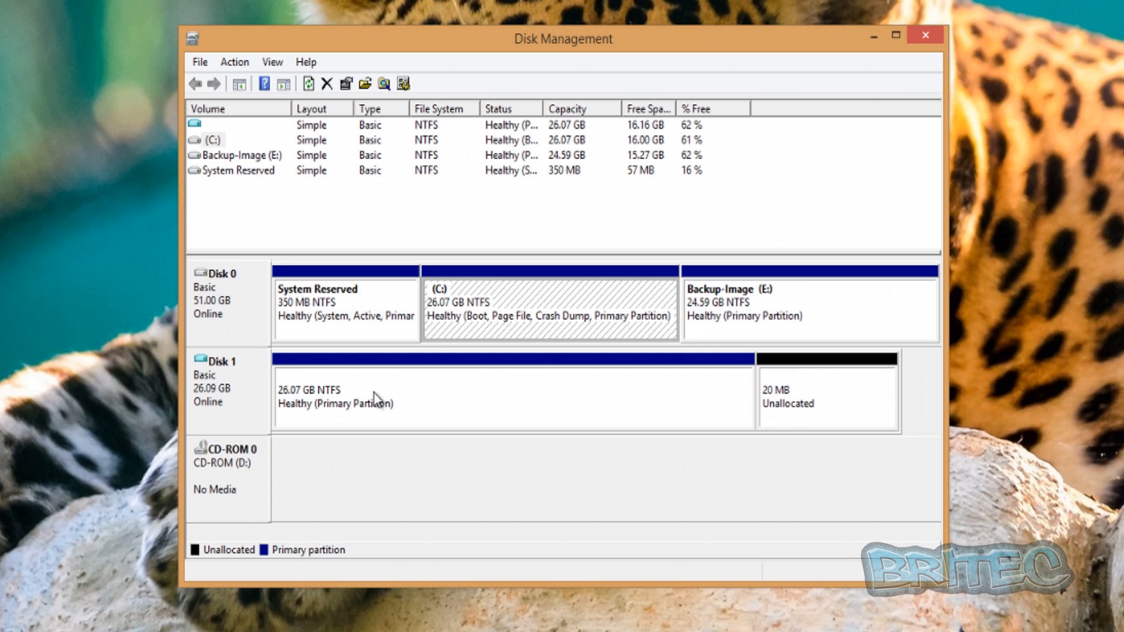
Assign drive letter F to the 26.07 GB Disk 1 partition via Change Drive Letter and Paths
right_click(373, 398)
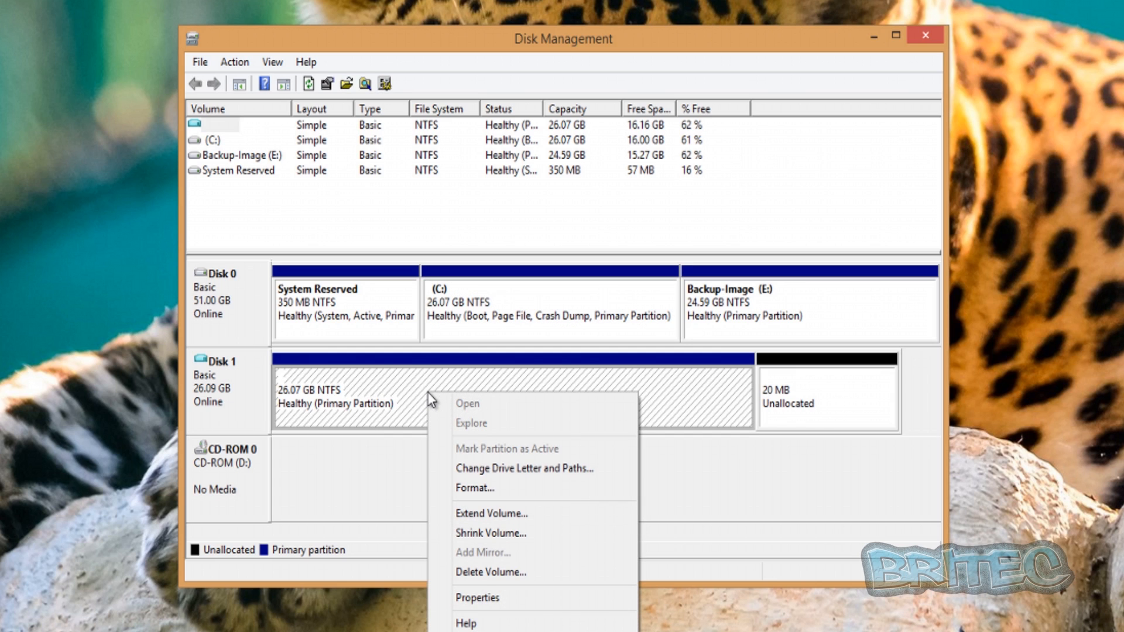
mouse_move(534, 468)
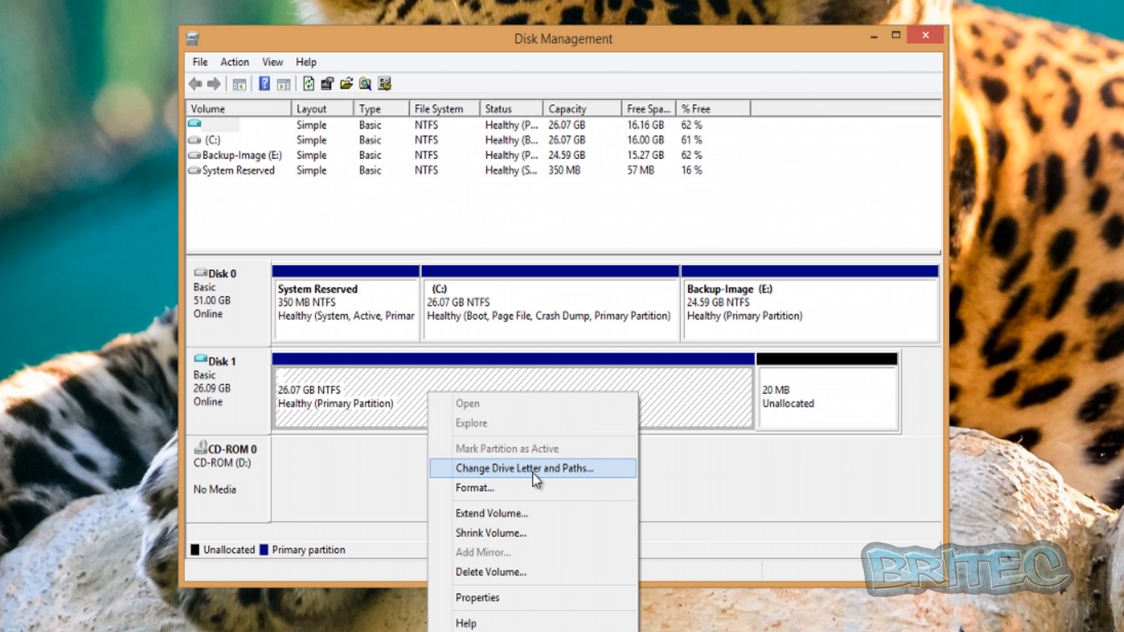
click(520, 468)
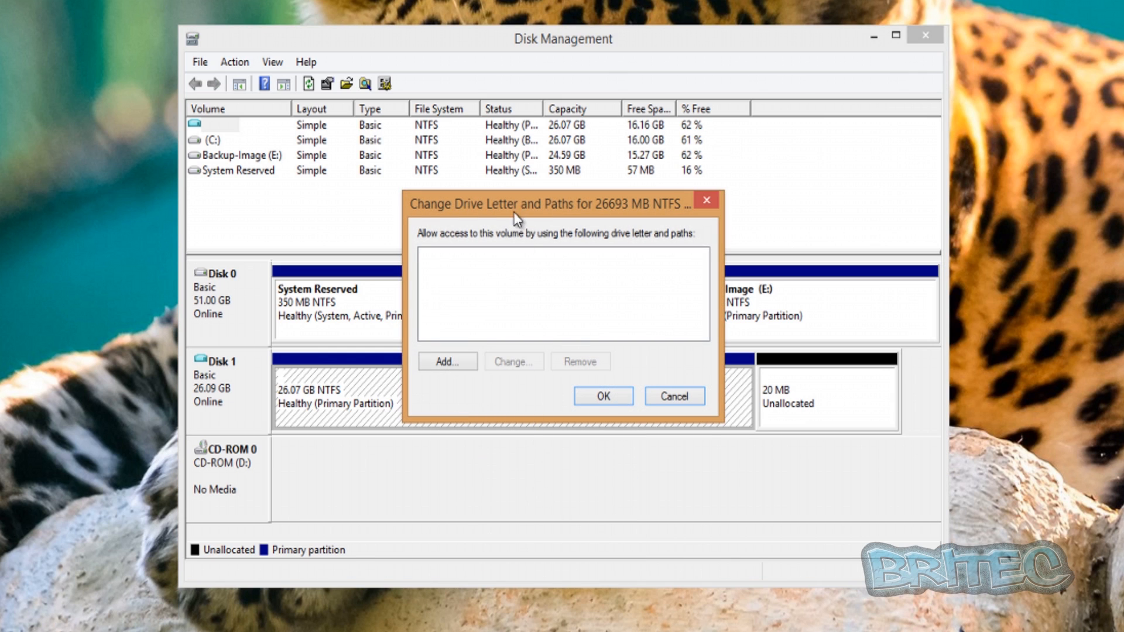
click(446, 361)
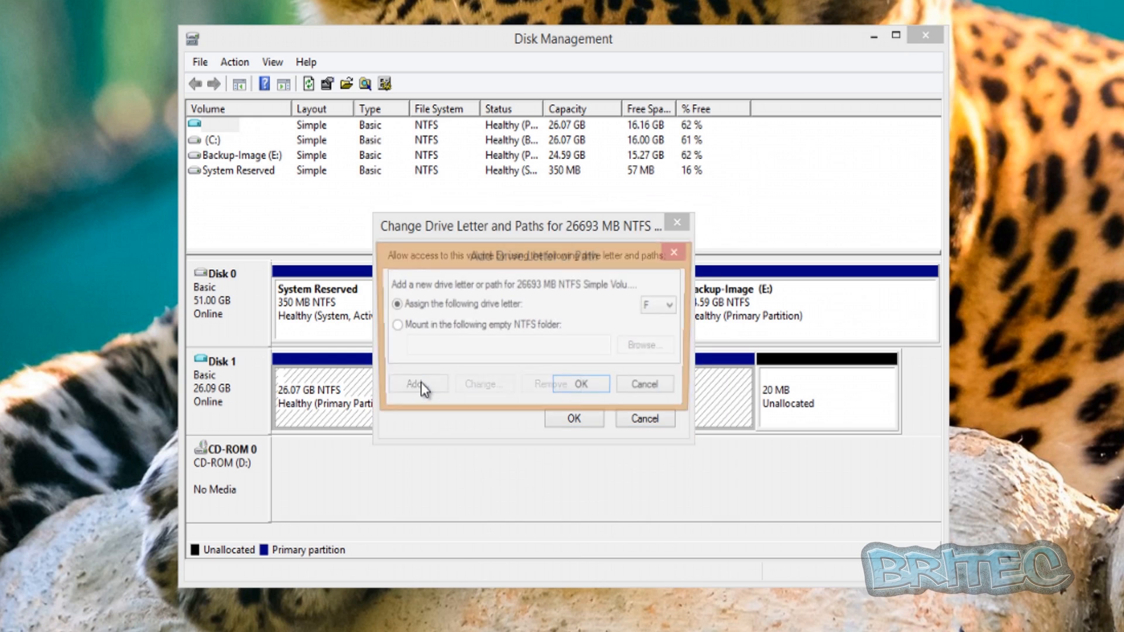
click(416, 383)
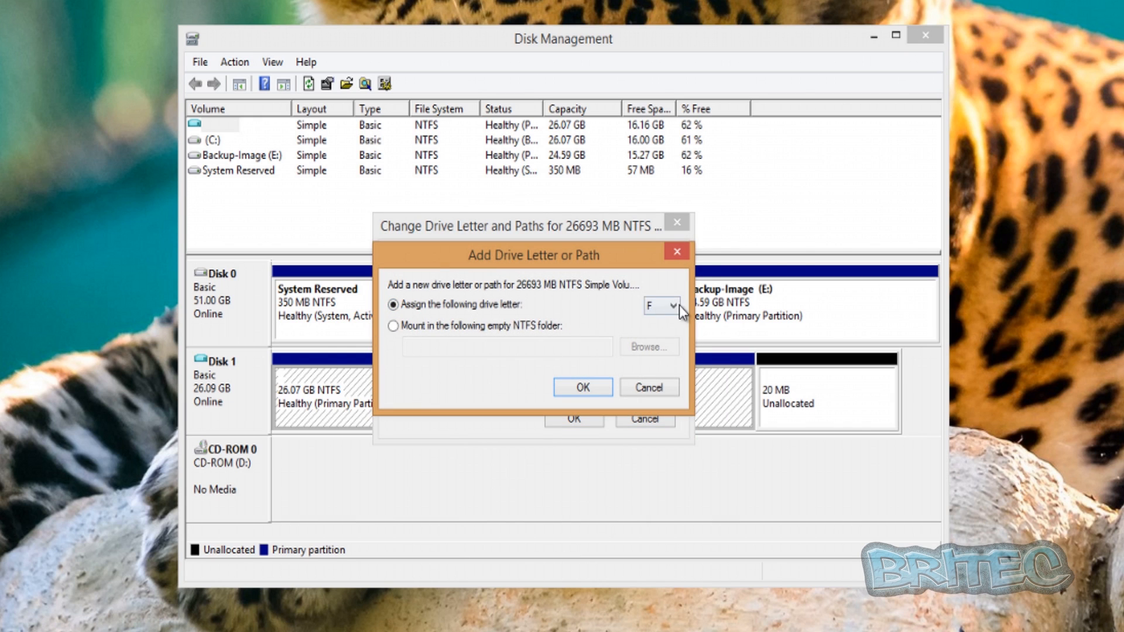
click(672, 306)
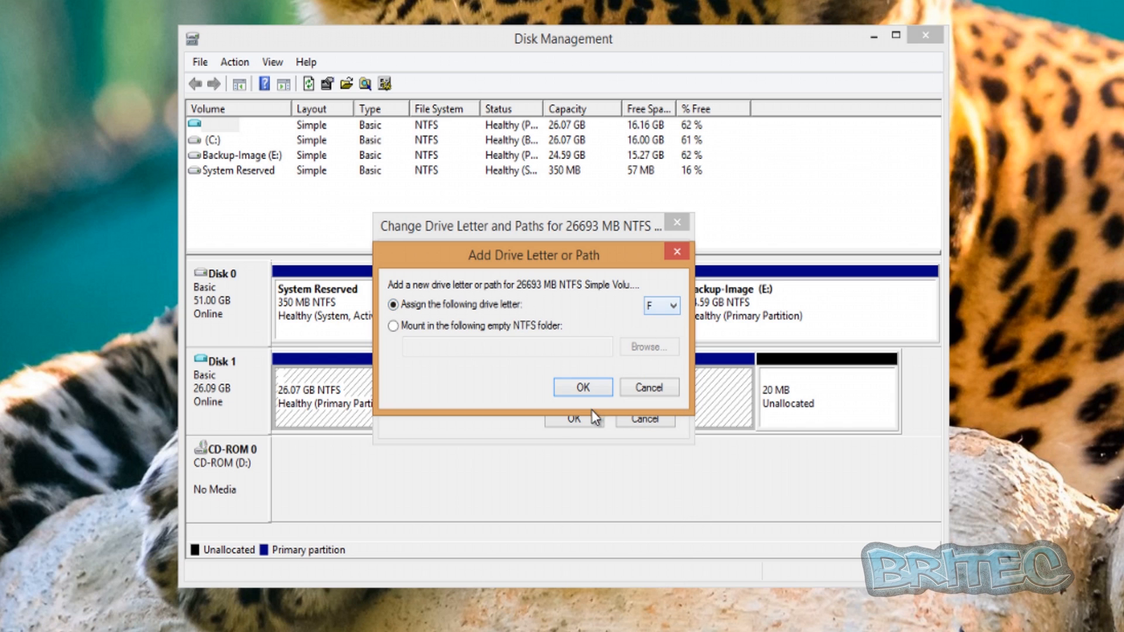
click(582, 387)
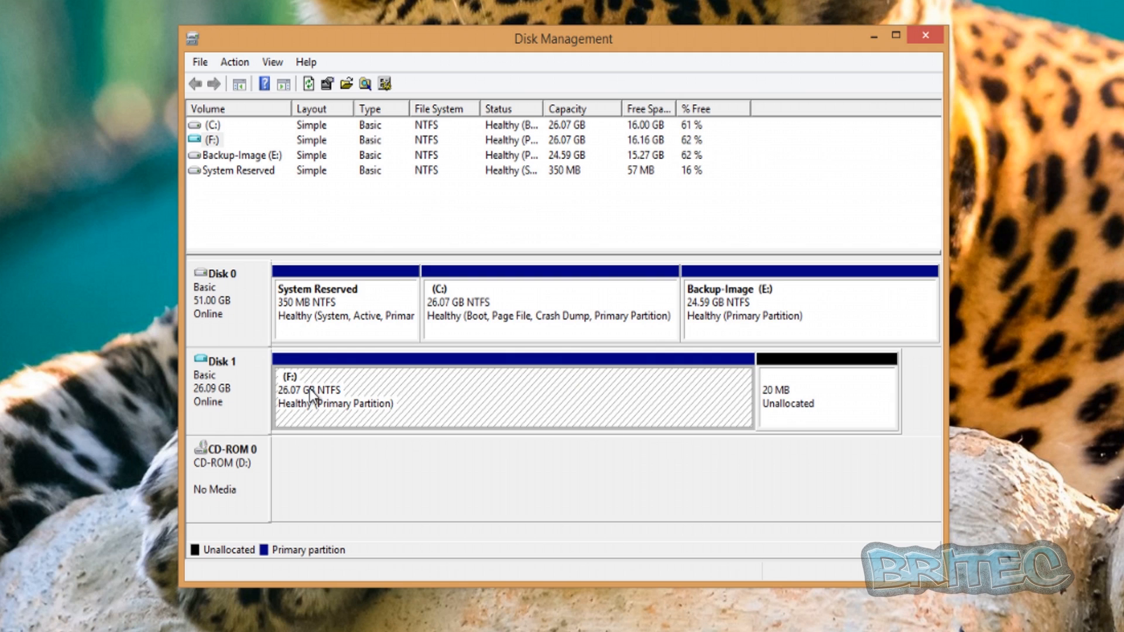
mouse_move(312, 393)
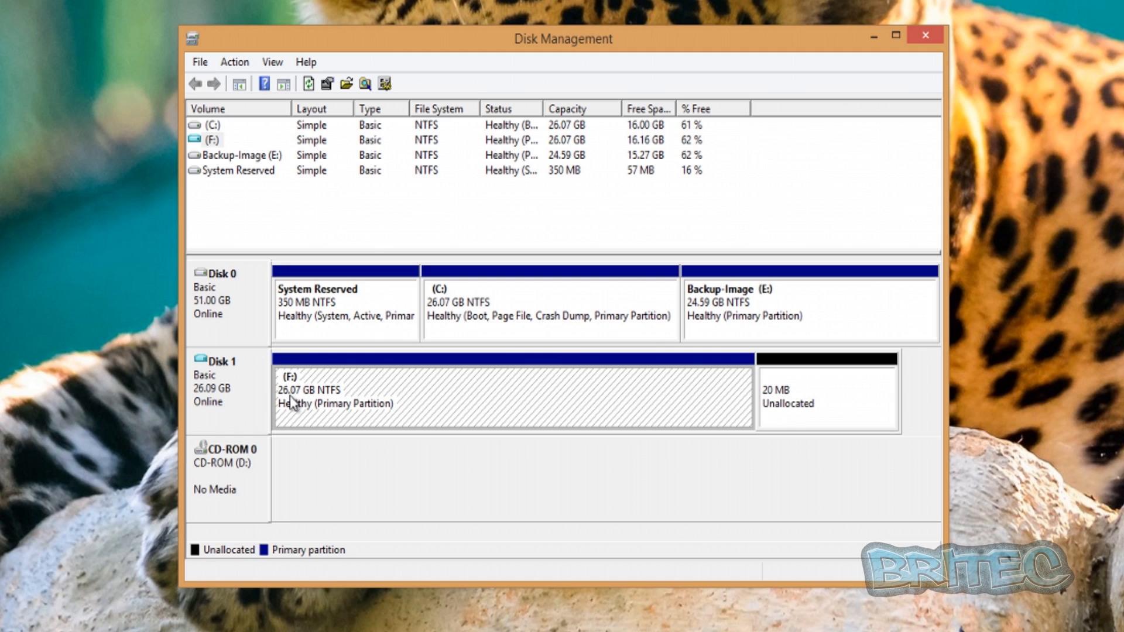
mouse_move(938, 36)
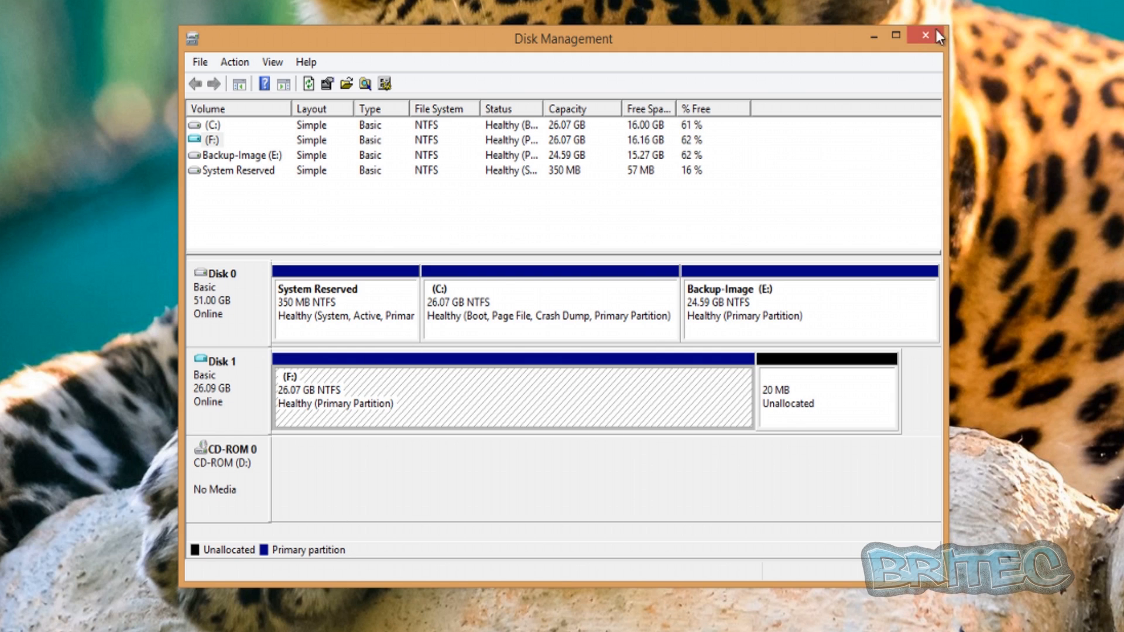
mouse_move(873, 51)
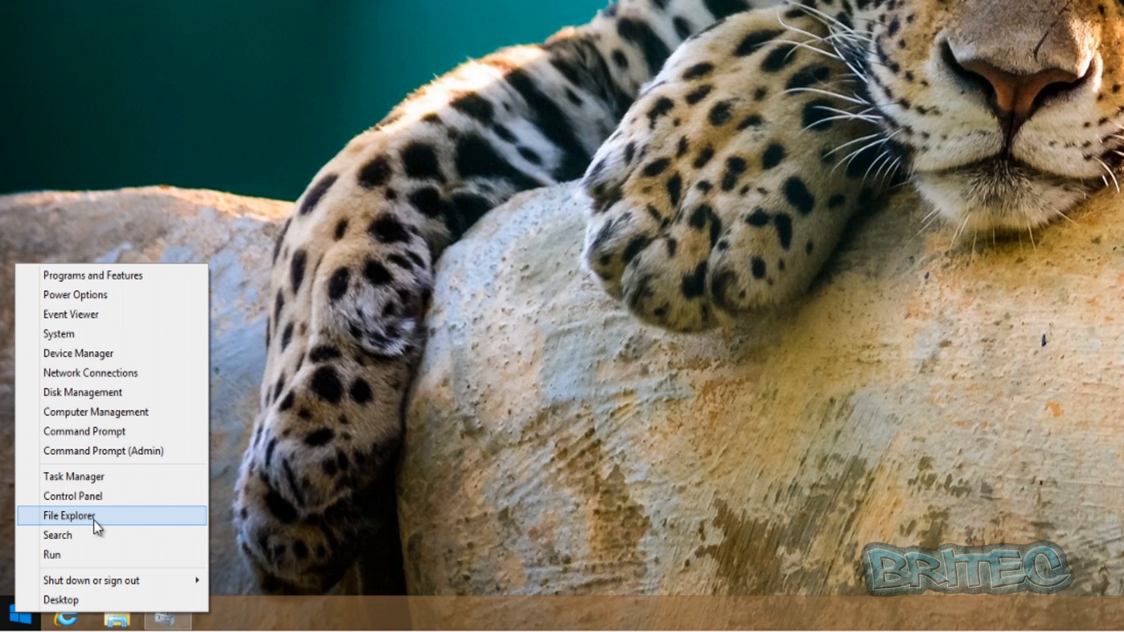
Browse Local Disk (F:) through Users and the user folder into Downloads holding VBoxGuestAdditions_4.3.28
click(69, 515)
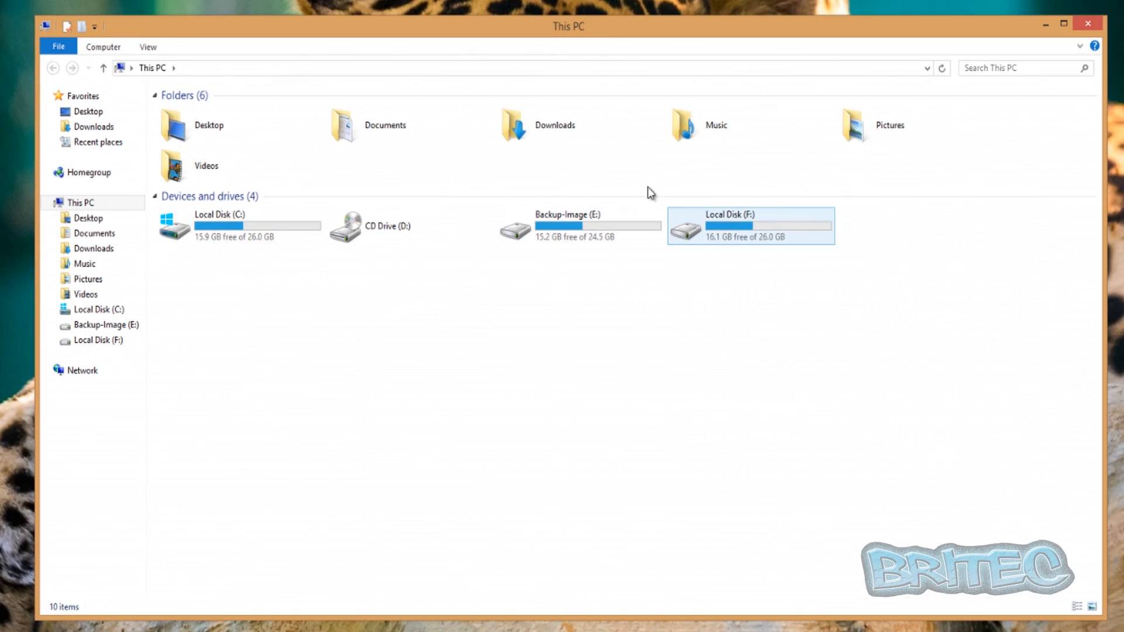
mouse_move(745, 229)
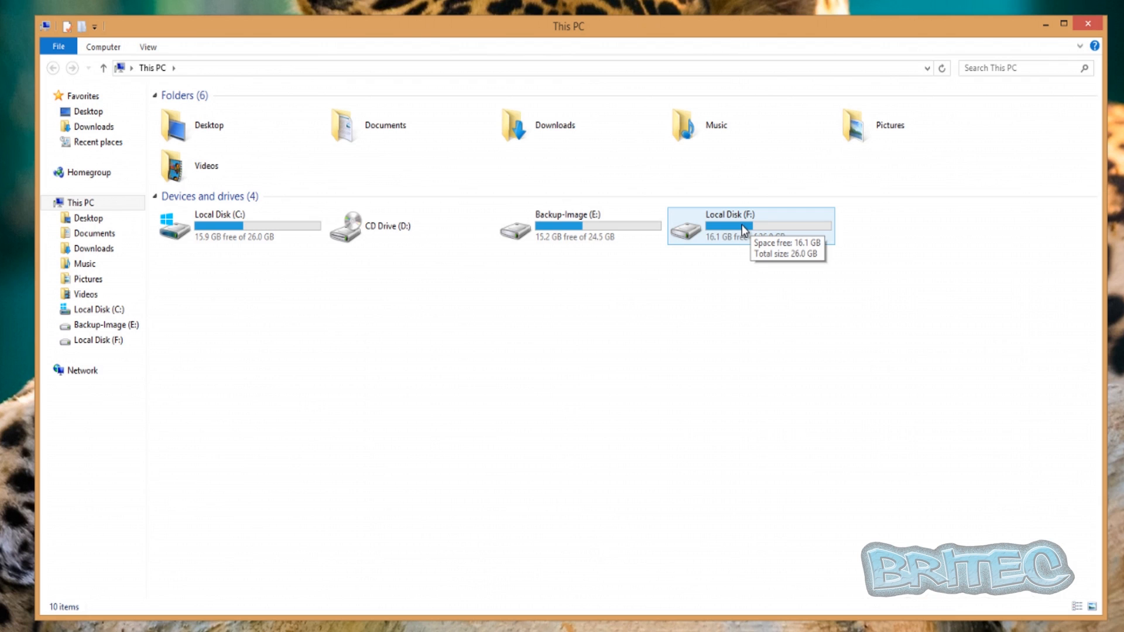
double_click(749, 226)
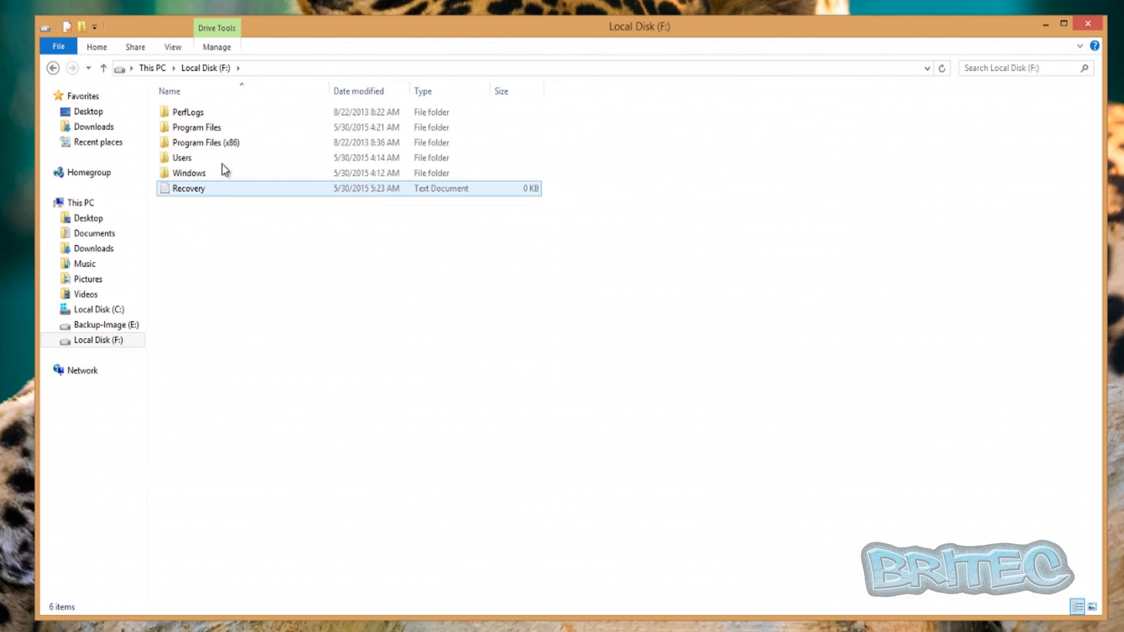
click(183, 158)
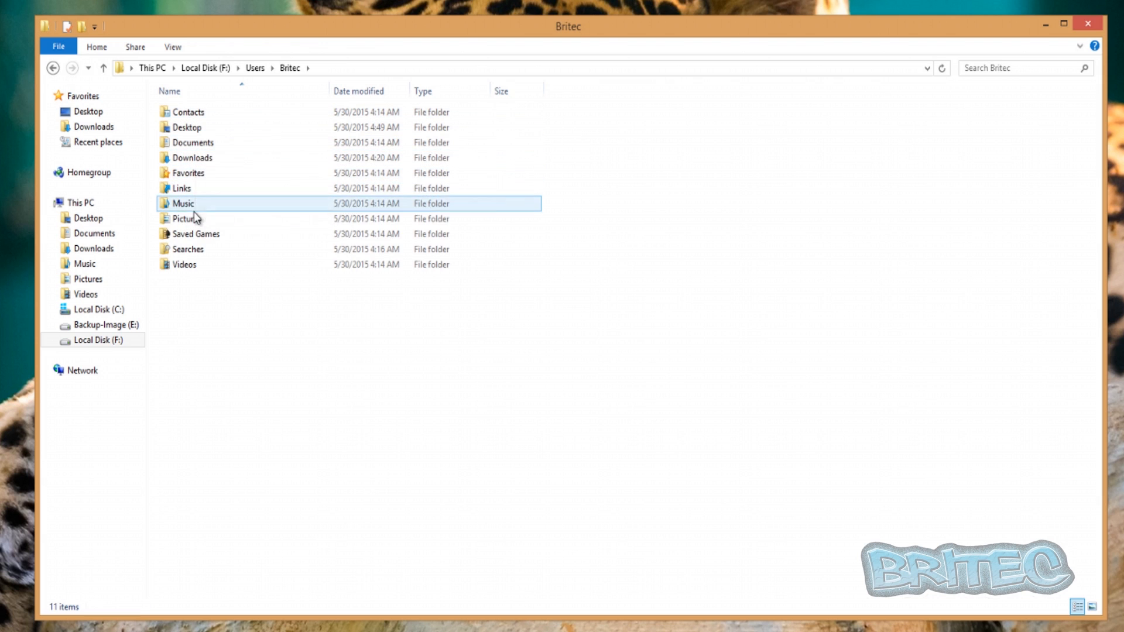
double_click(188, 219)
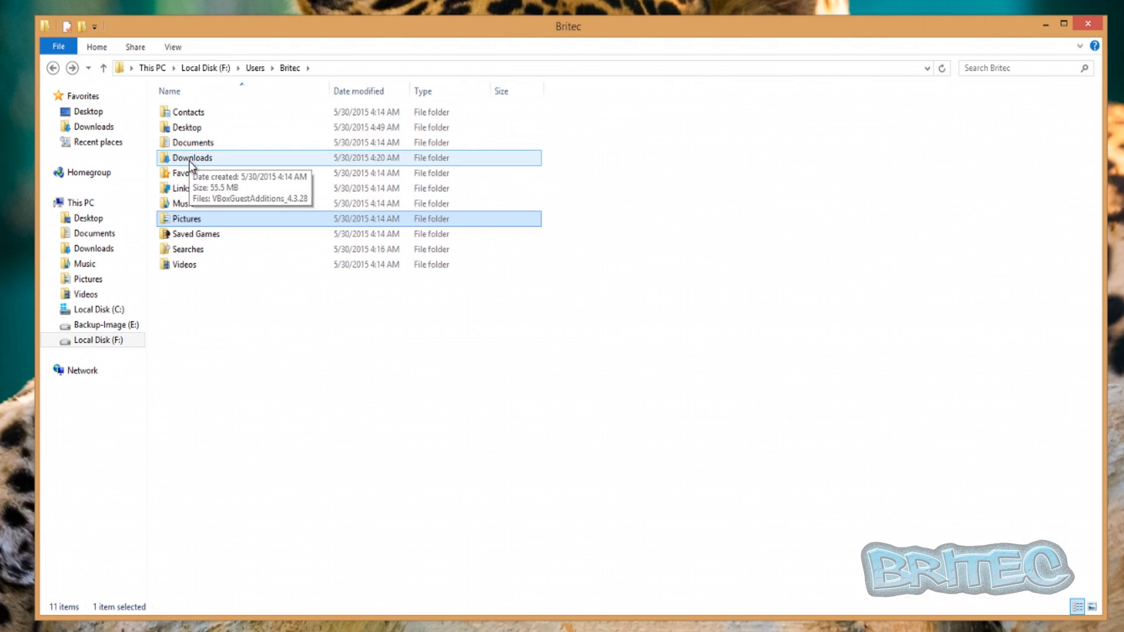
double_click(191, 157)
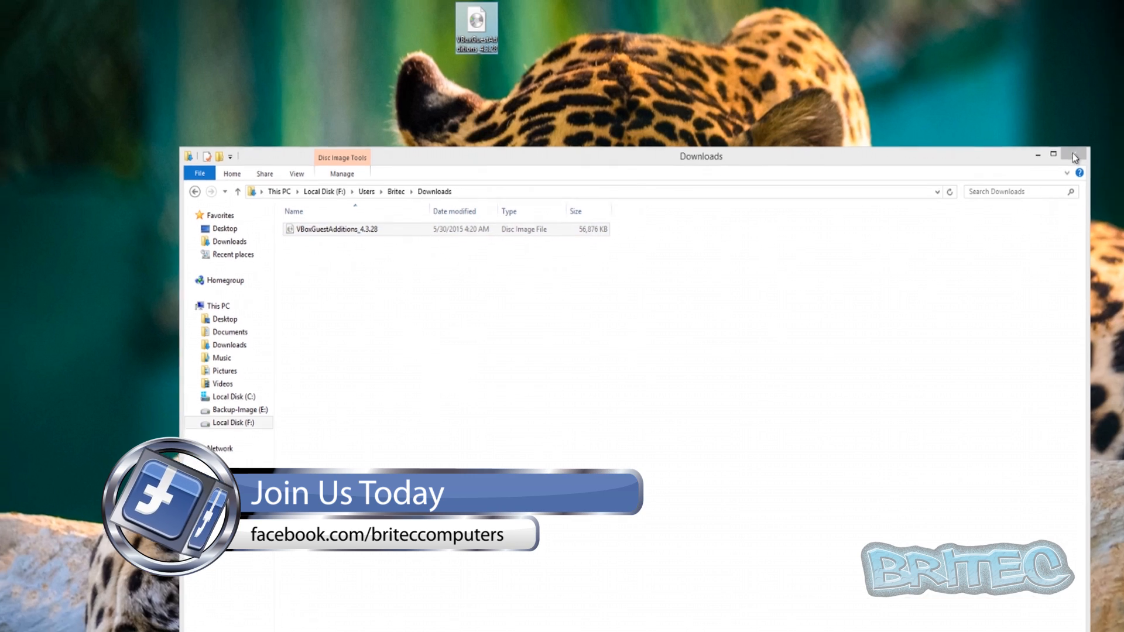
Close Downloads, drag the copied disc image to mid-desktop and bring up the Win+X tools list
click(1075, 156)
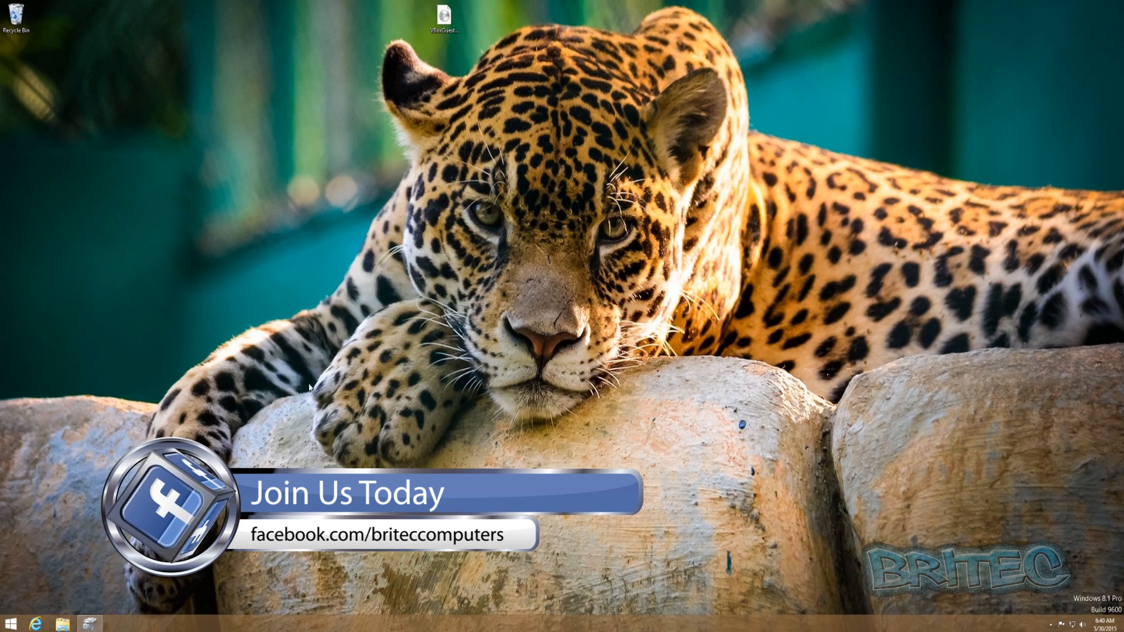
drag(444, 14, 301, 218)
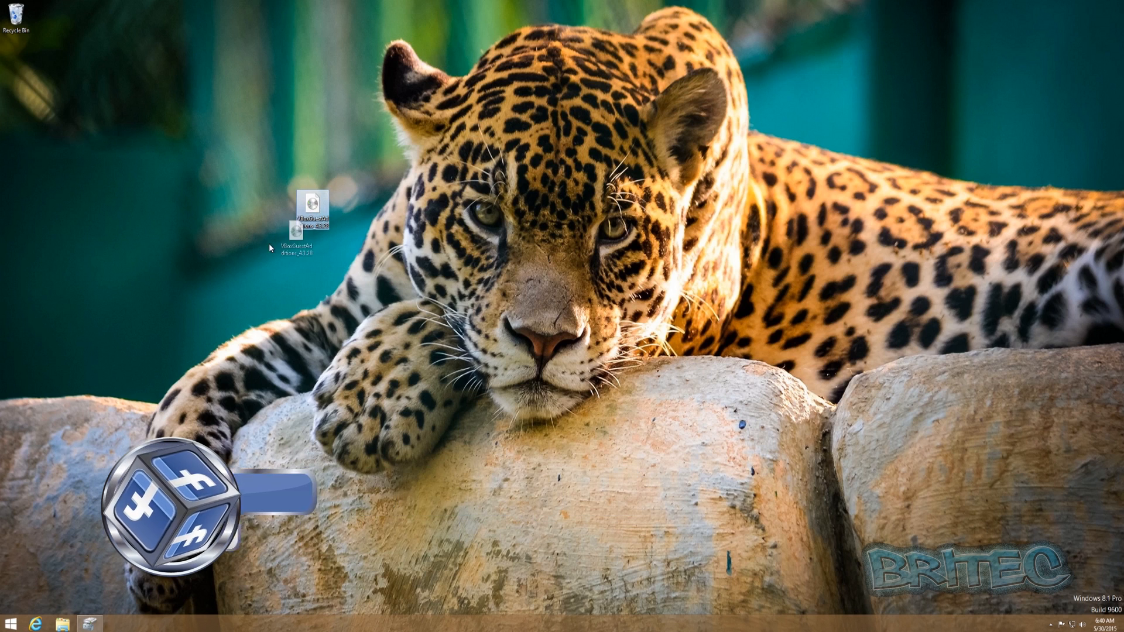
right_click(12, 620)
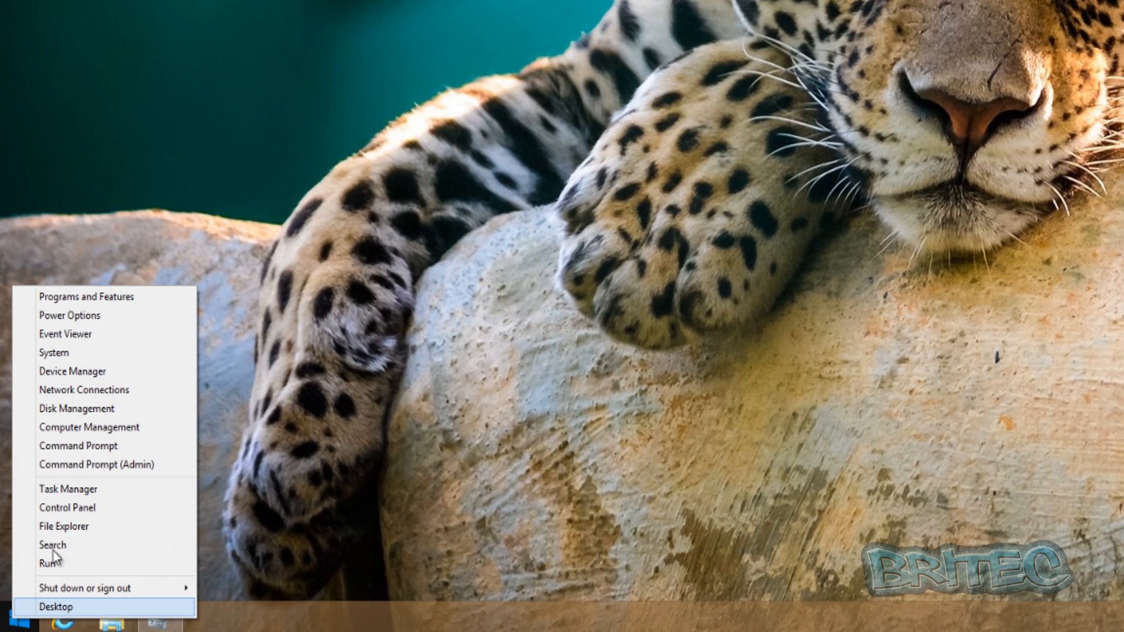
Eject Local Disk (F:) from This PC and close the File Explorer window
click(63, 526)
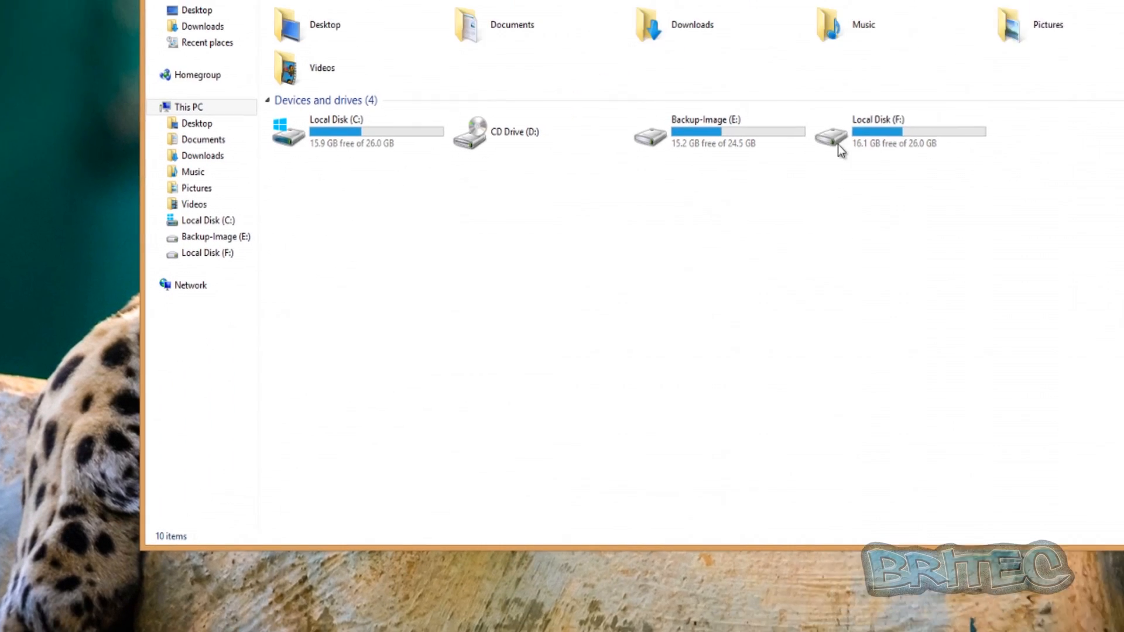
click(738, 220)
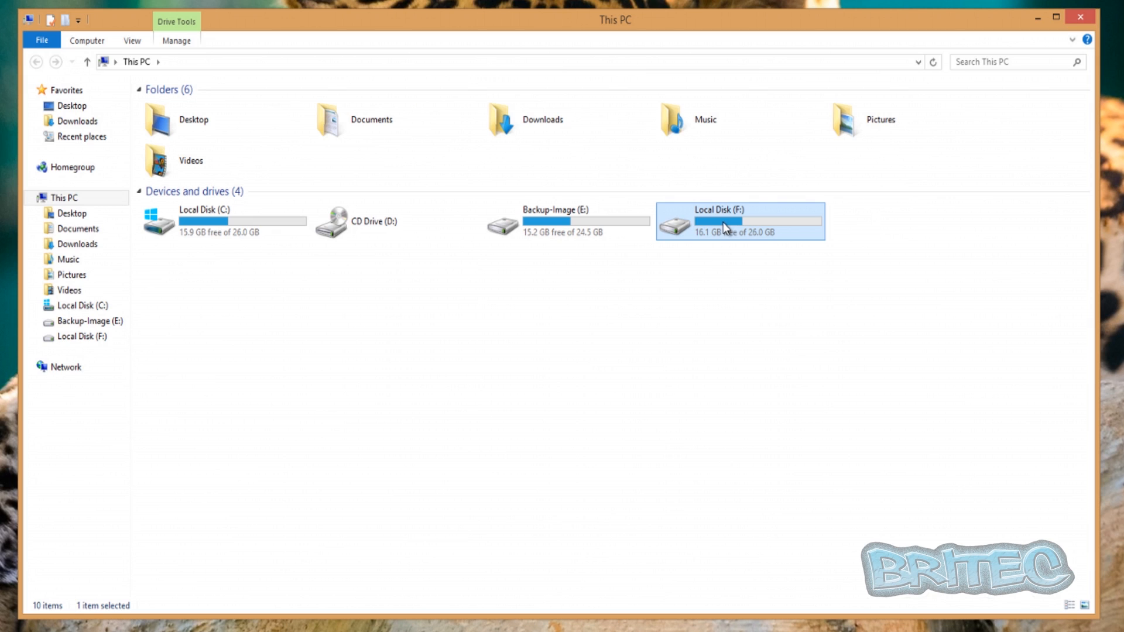
right_click(725, 226)
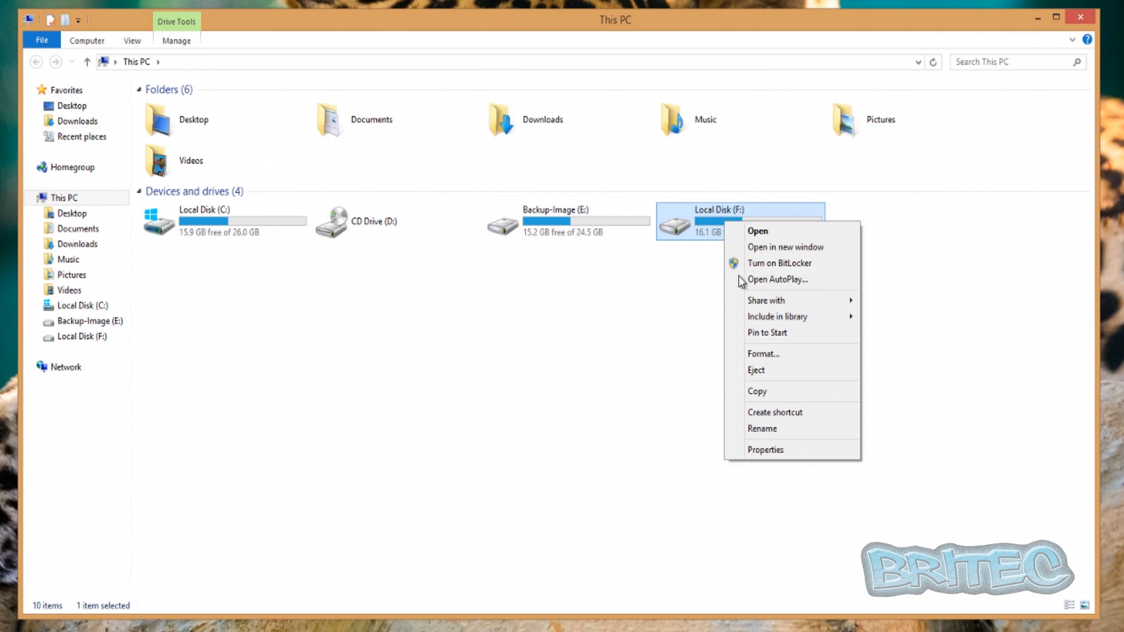
click(756, 370)
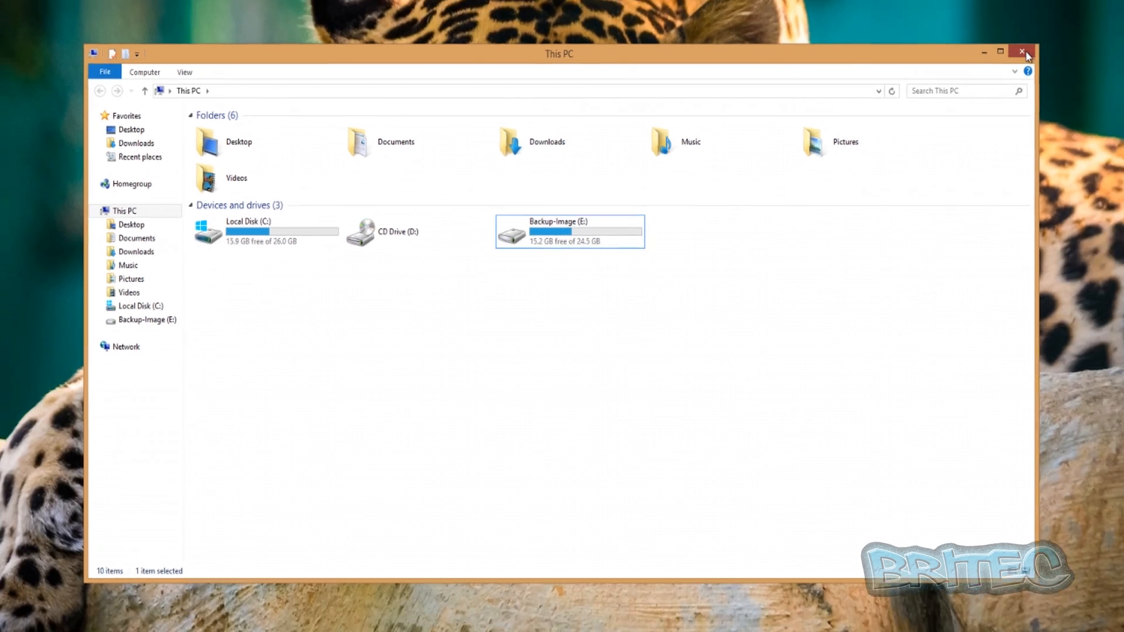
click(1023, 52)
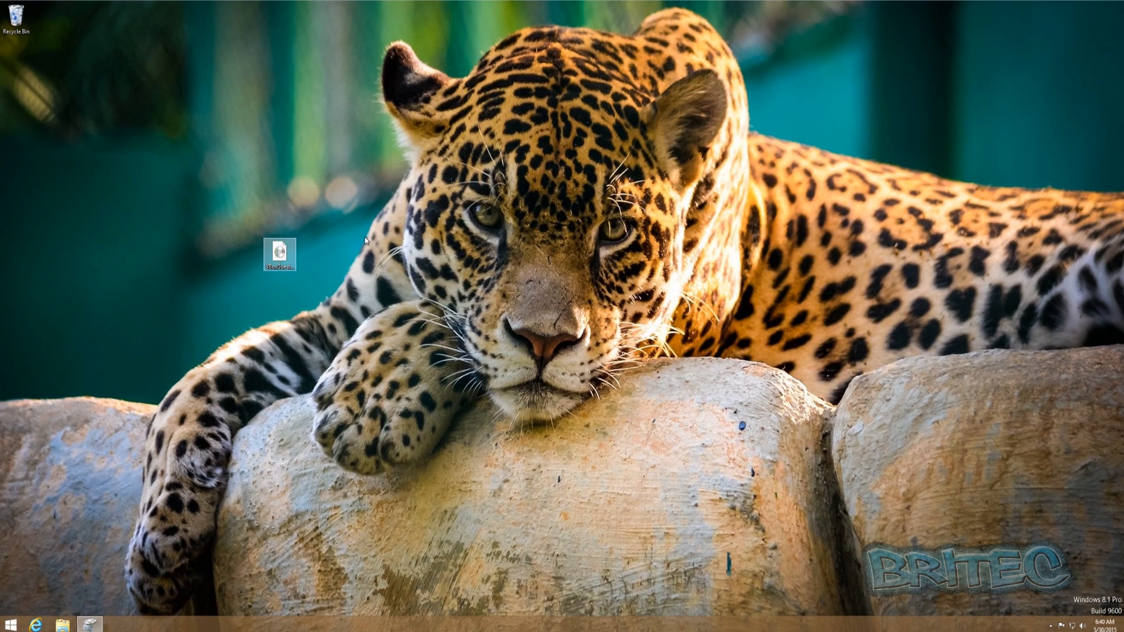